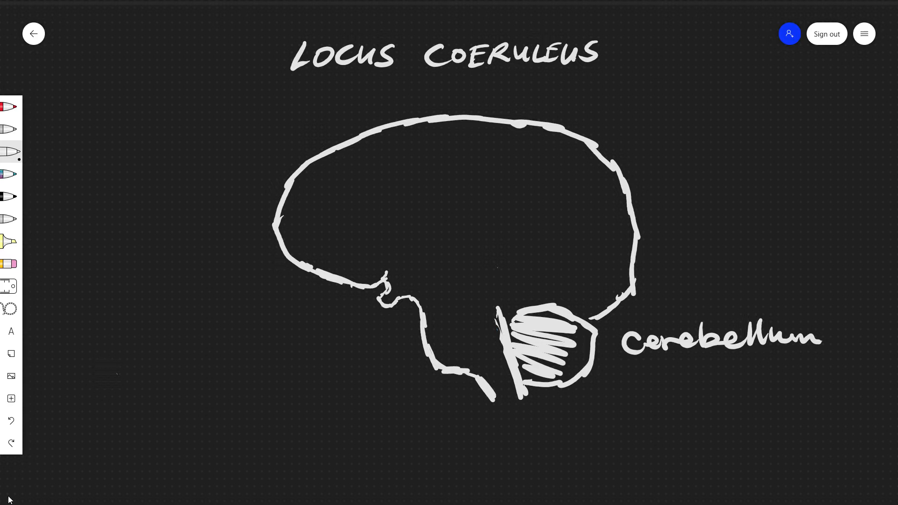
- Erase the brain sketch, Cerebellum label and bullet notes, keeping the Locus Coeruleus title
text(-Bilateral -Brainst)
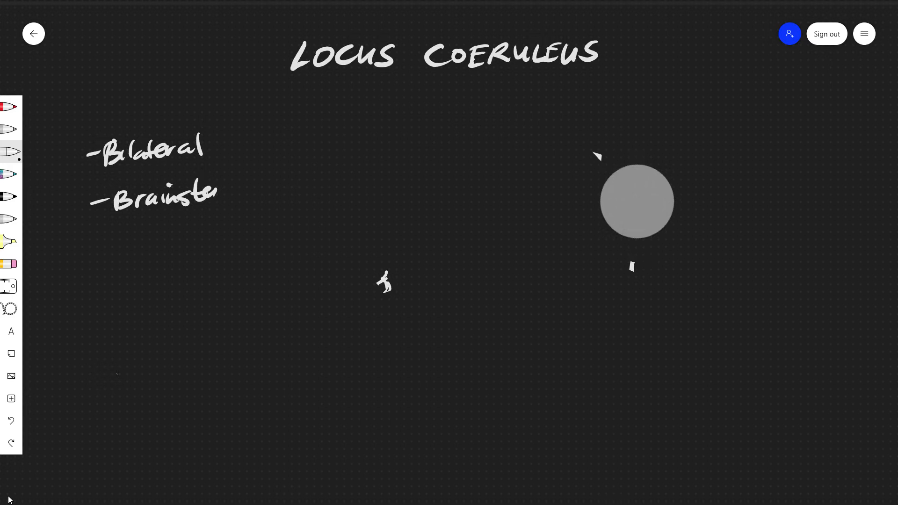
drag(636, 202, 113, 199)
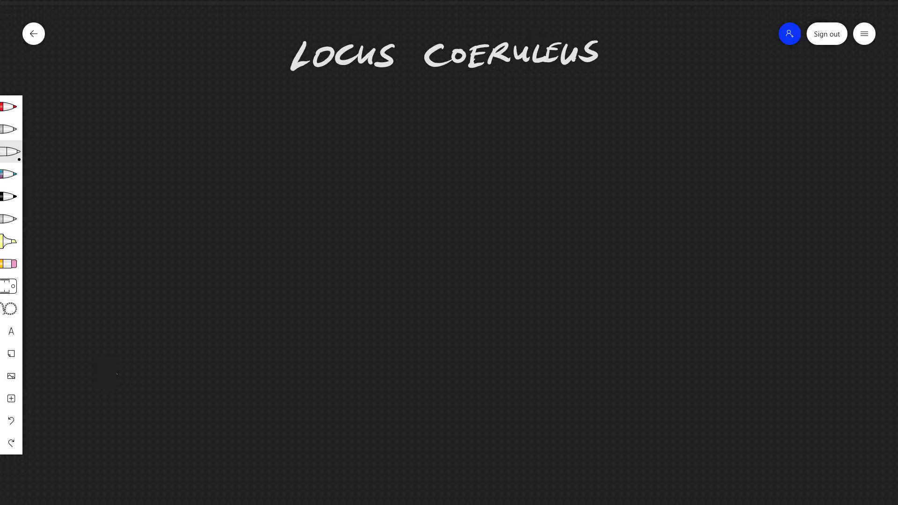
mouse_move(9, 500)
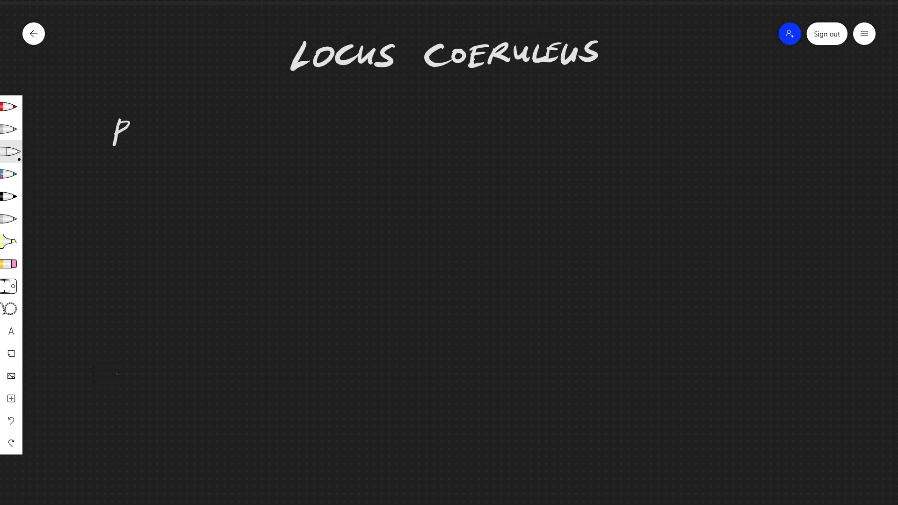
- Write and underline 'Physiology', then add circled item 1, Arousal/wakefulness
drag(123, 132, 195, 137)
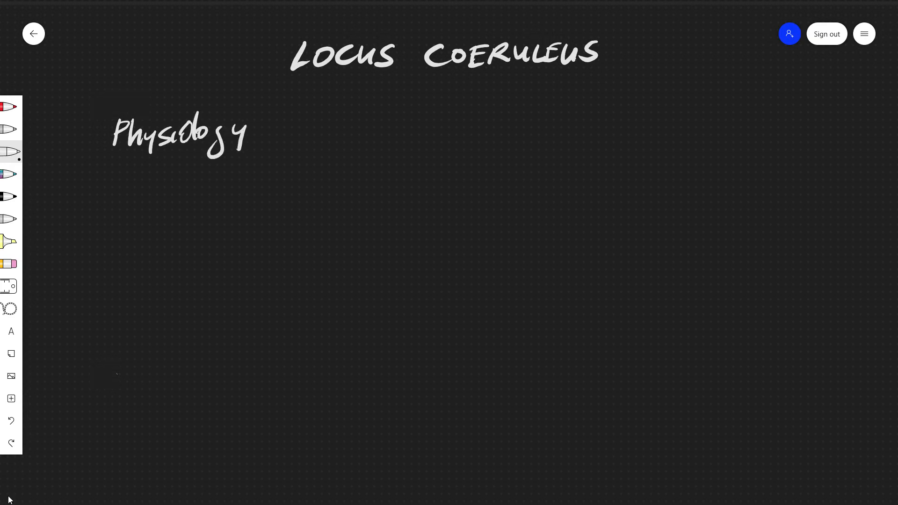
drag(113, 155, 240, 155)
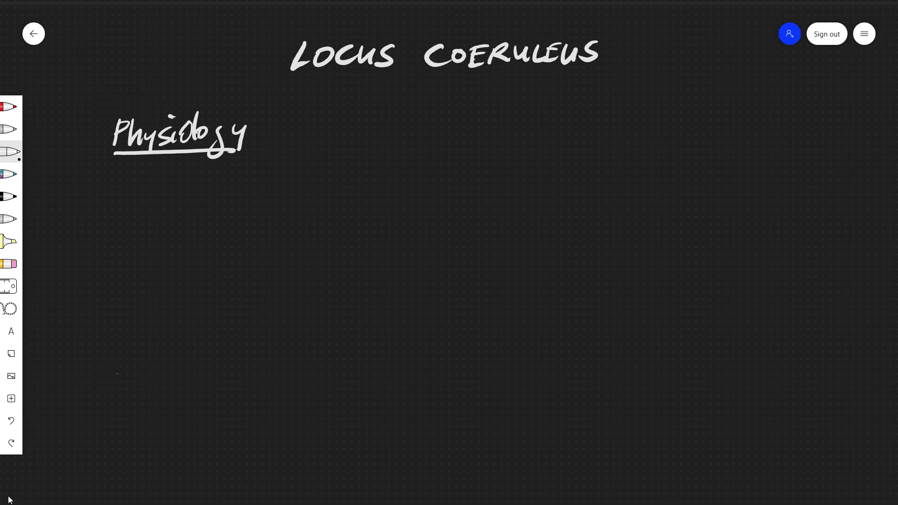
drag(166, 172, 177, 200)
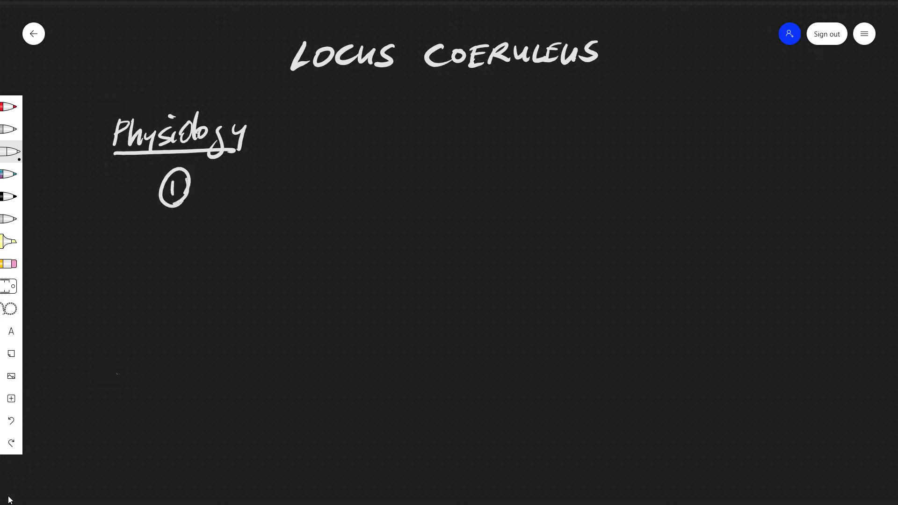
drag(205, 186, 209, 205)
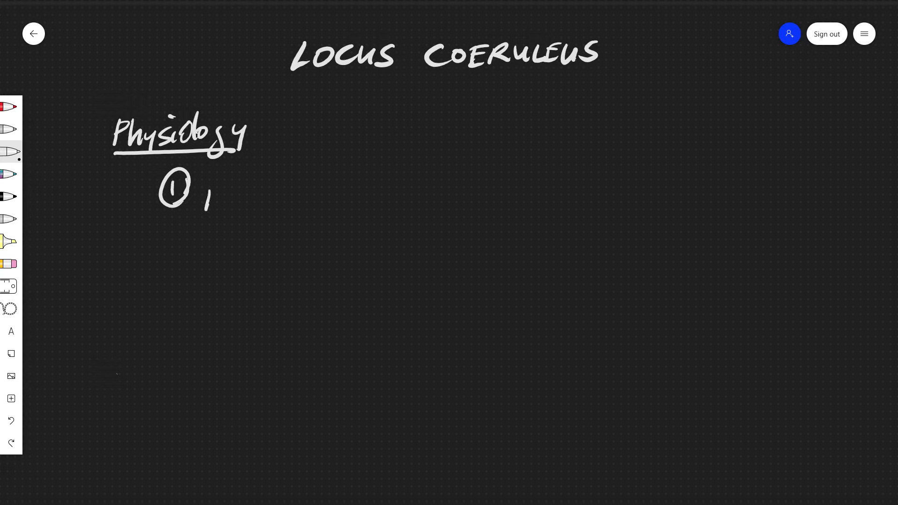
drag(206, 197, 278, 197)
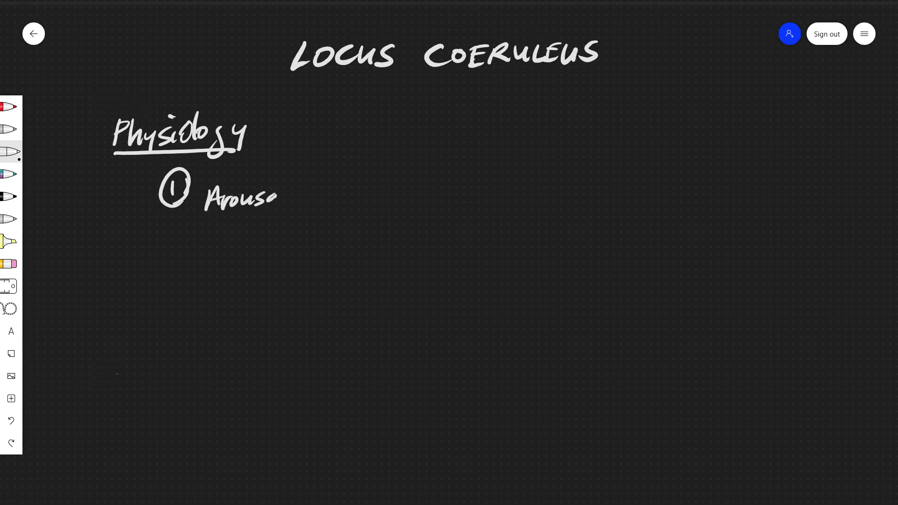
drag(269, 195, 289, 195)
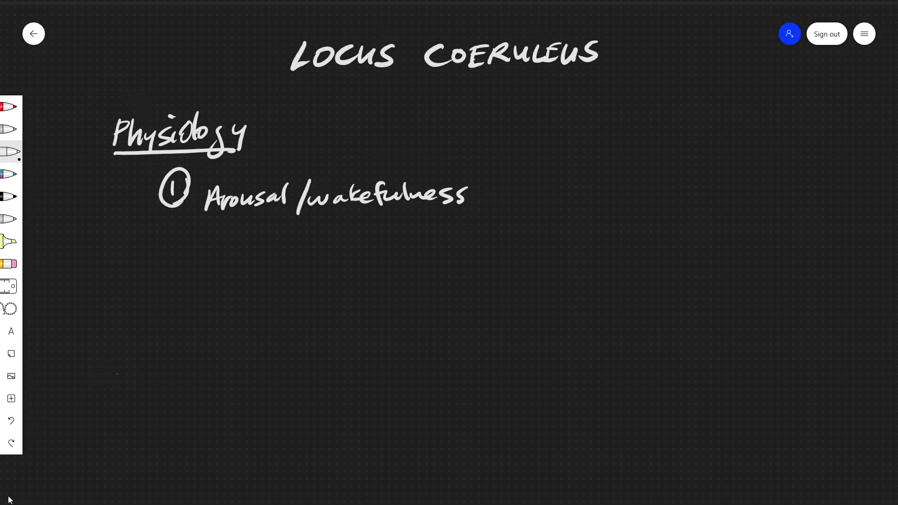
- Add circled items 2–6: ANS, attention, memory, perception, motivation
drag(166, 235, 224, 252)
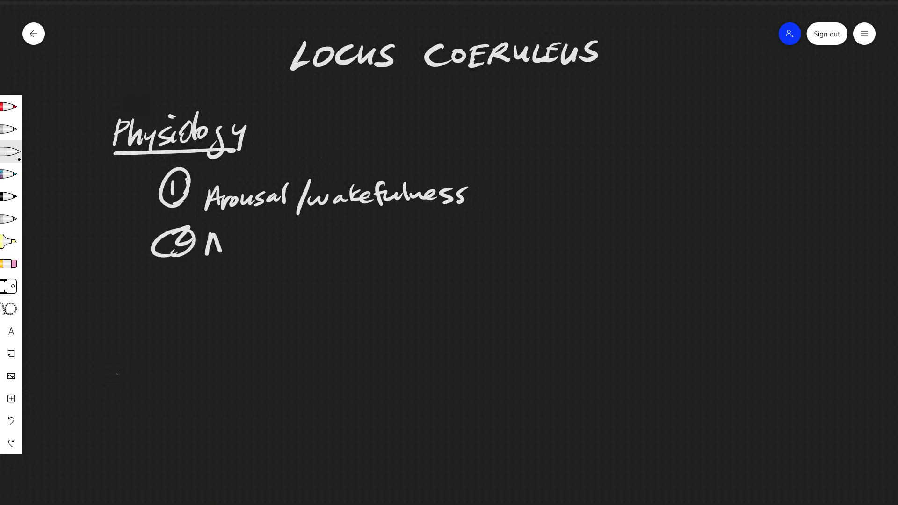
text(ANS .)
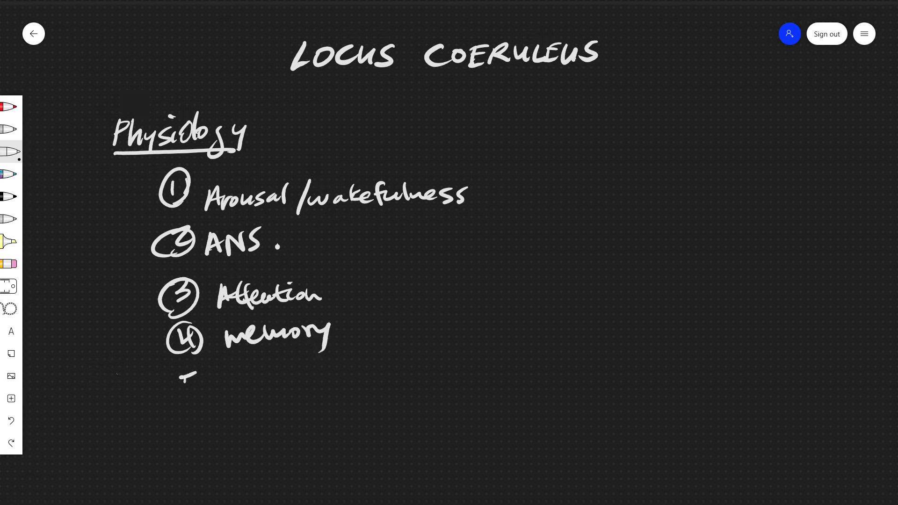
drag(172, 377, 263, 395)
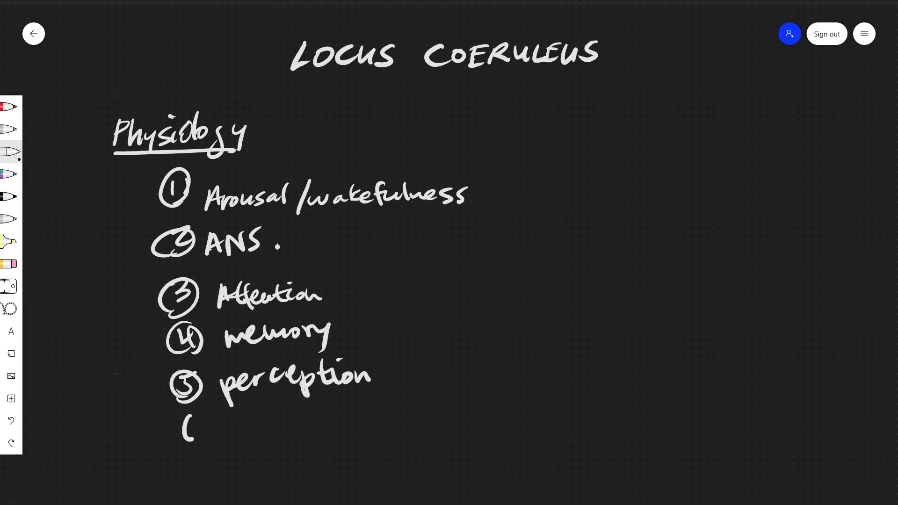
drag(181, 424, 194, 441)
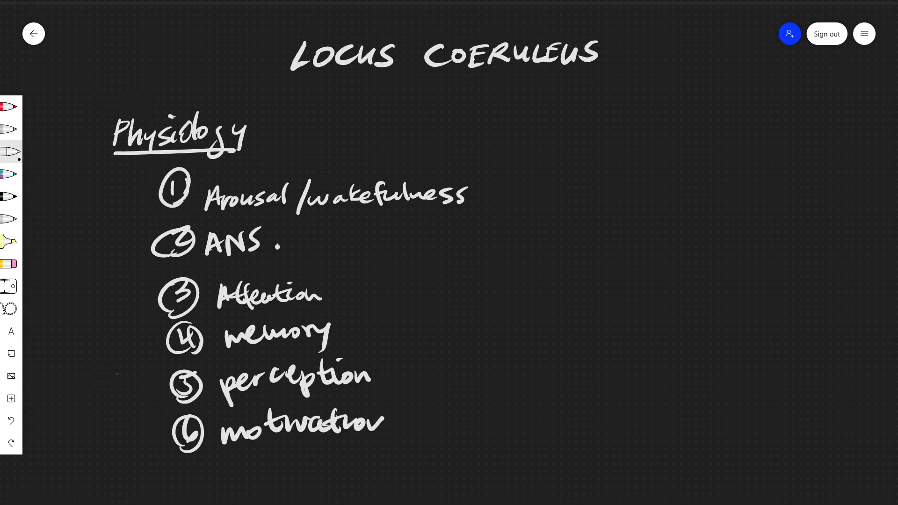
drag(143, 298, 143, 355)
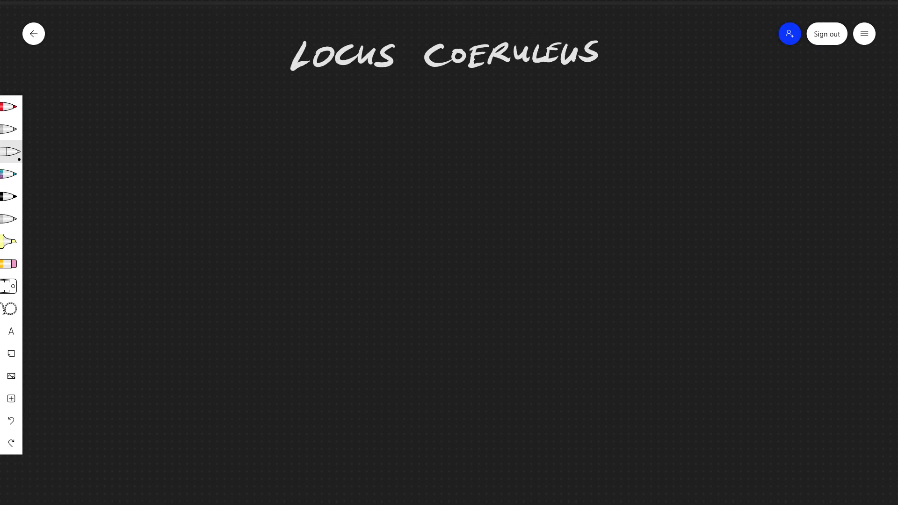
mouse_move(9, 500)
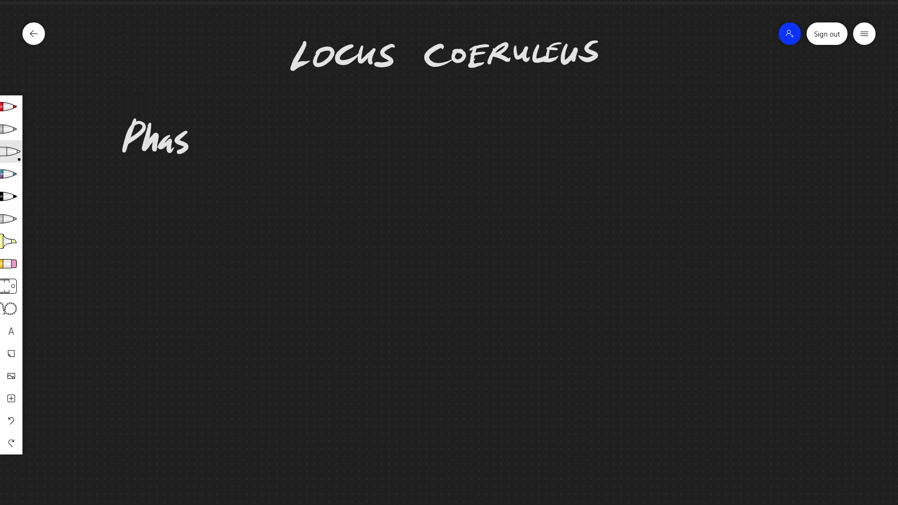
- Erase the physiology list and handwrite 'Phasic' with 'Tonic' lower down on the left
text(ic)
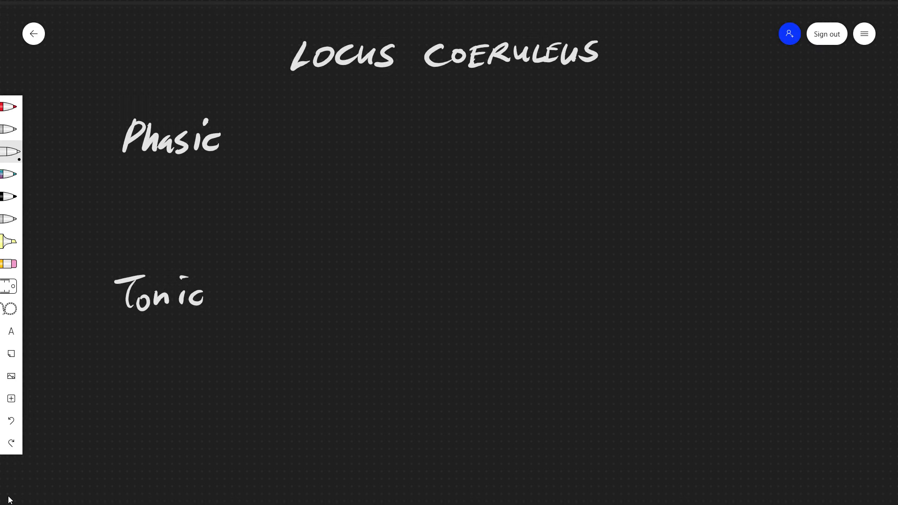
- Write the Phasic bullet '- Elicited by salient stimuli'
drag(209, 172, 220, 186)
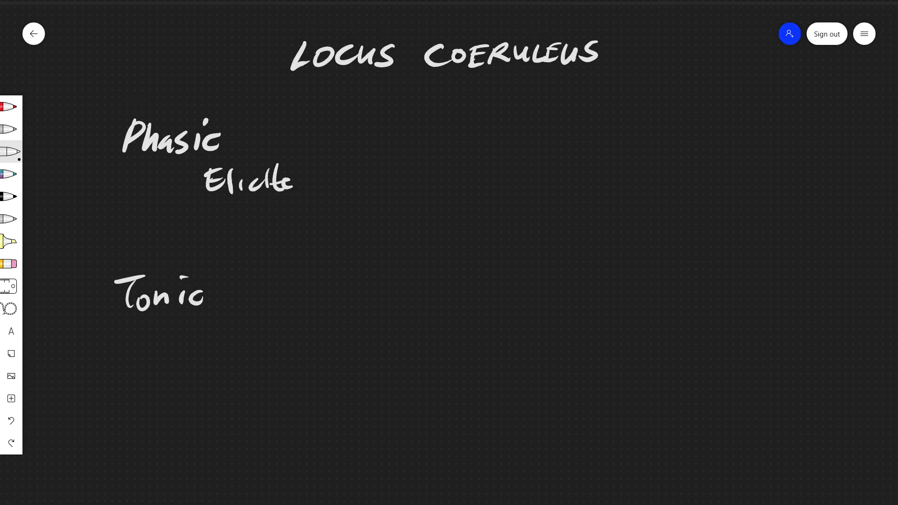
drag(292, 183, 309, 178)
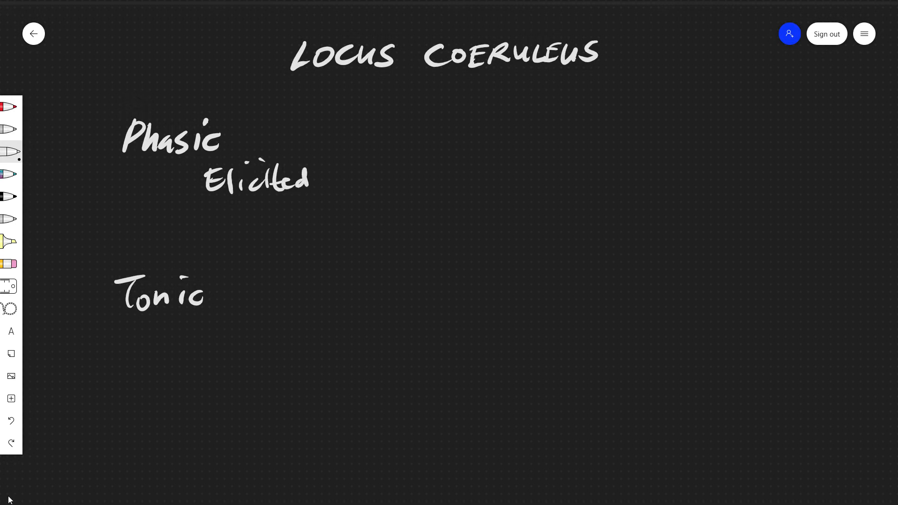
drag(335, 171, 367, 212)
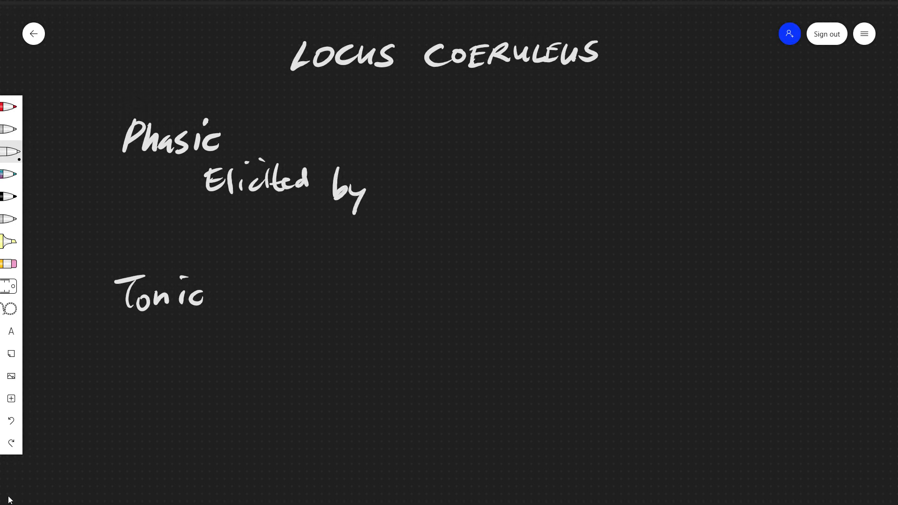
drag(404, 169, 446, 186)
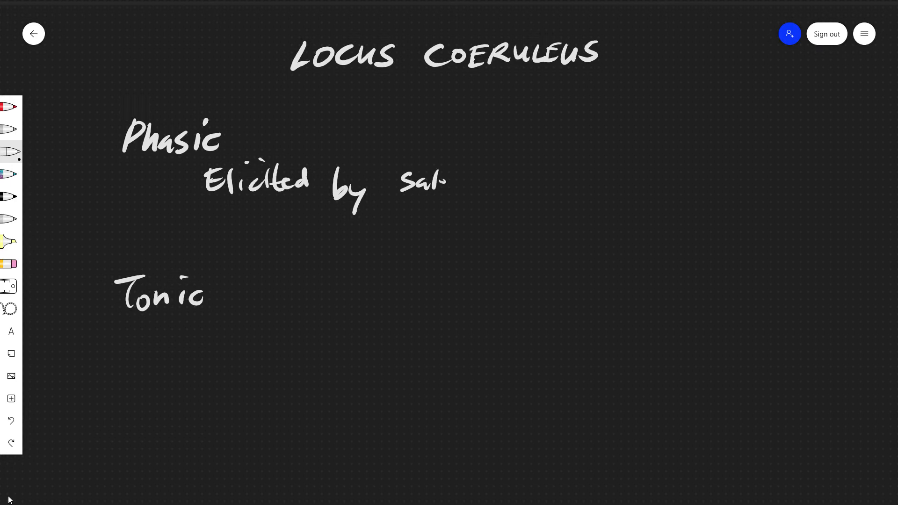
drag(441, 181, 484, 181)
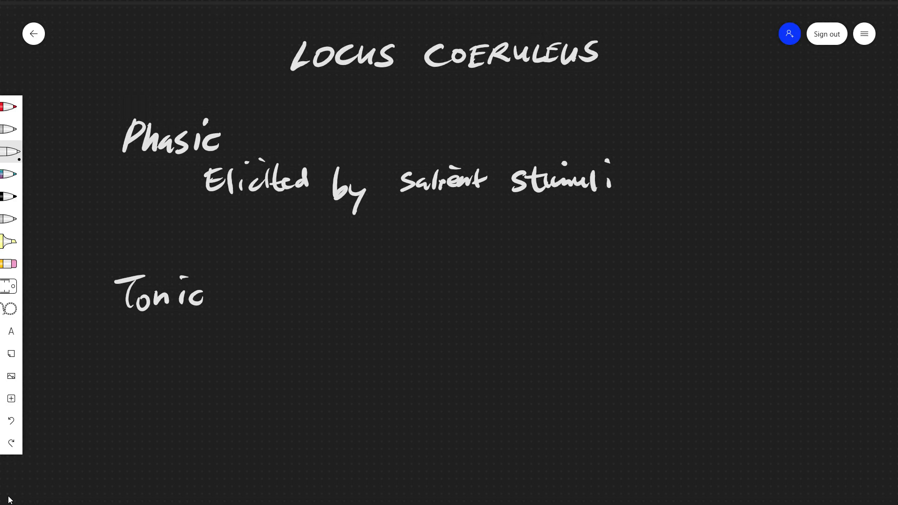
drag(178, 182, 191, 182)
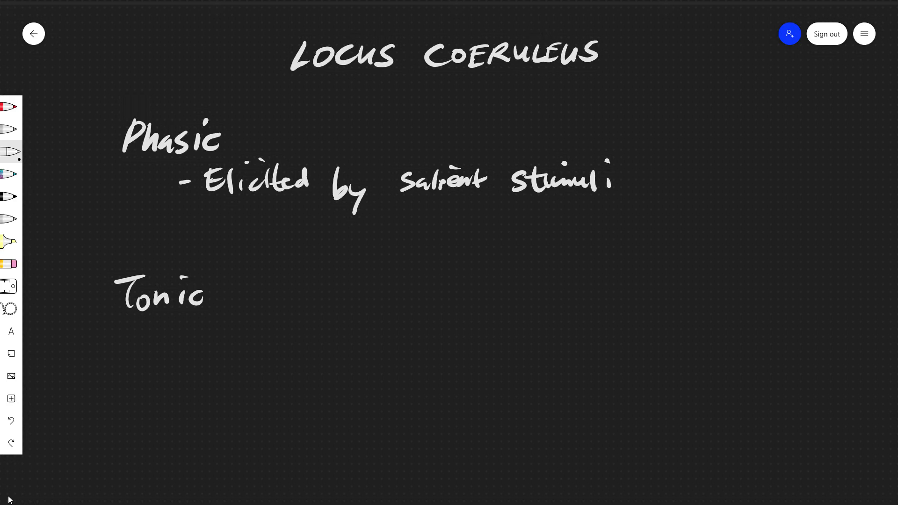
- Add '2-3 Act. Pot. (AP)' bursts with 200-300 ms cooldown, and '- Arousal level' under Tonic
drag(186, 241, 261, 237)
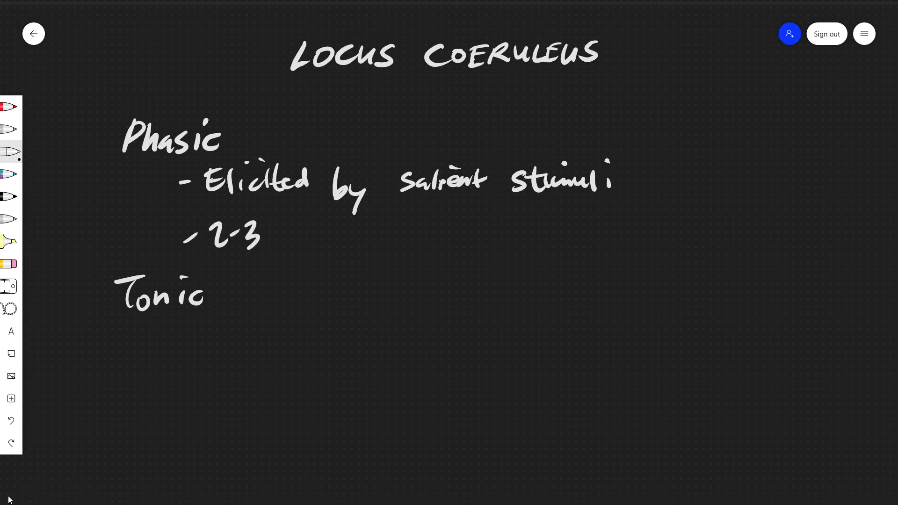
drag(274, 235, 355, 235)
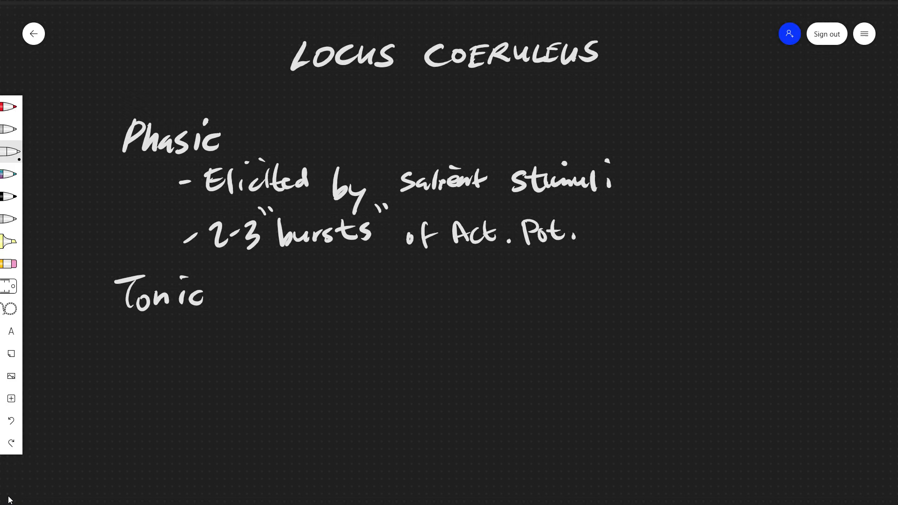
drag(595, 229, 658, 235)
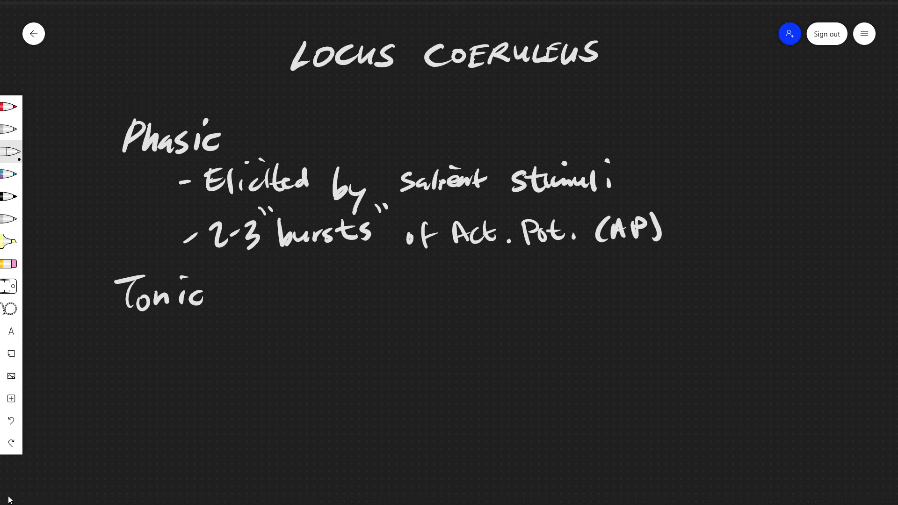
text(20)
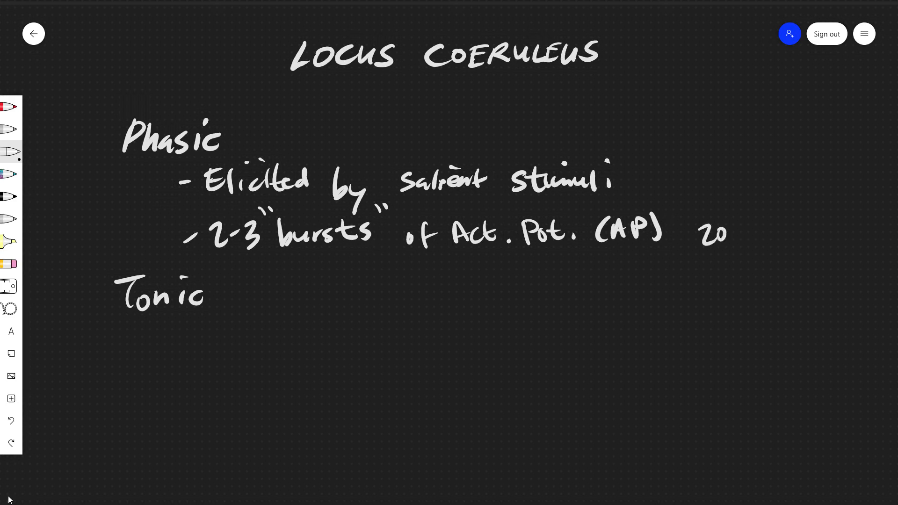
drag(699, 233, 842, 233)
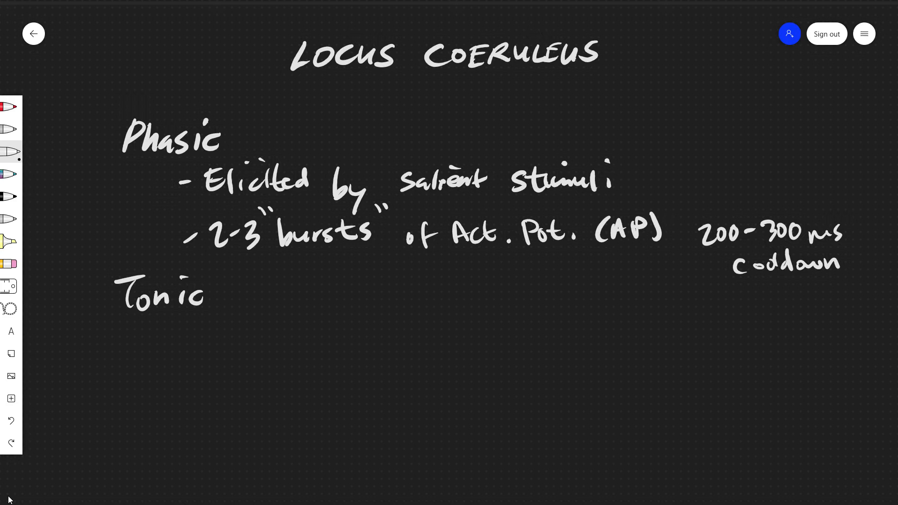
drag(194, 337, 318, 334)
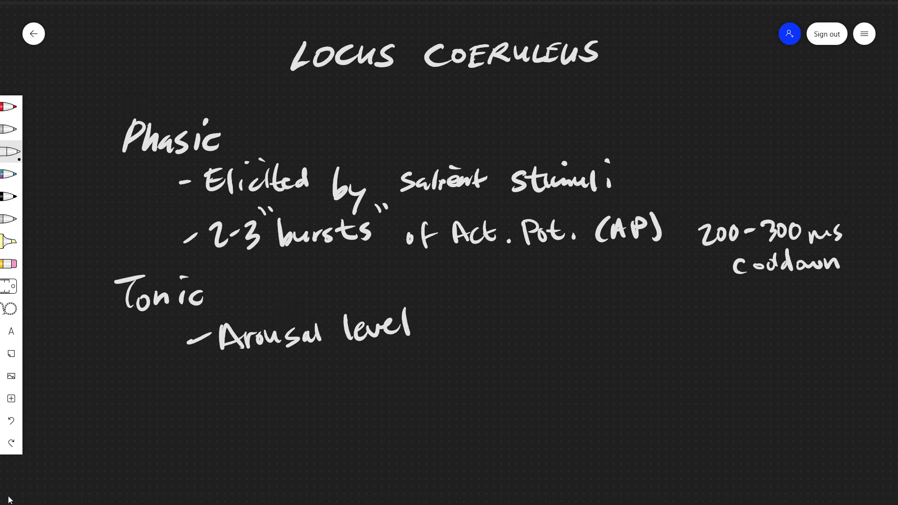
- Extend the Arousal level bullet, erase the Phasic and Tonic notes, and begin 'Afferent'
drag(426, 321, 449, 344)
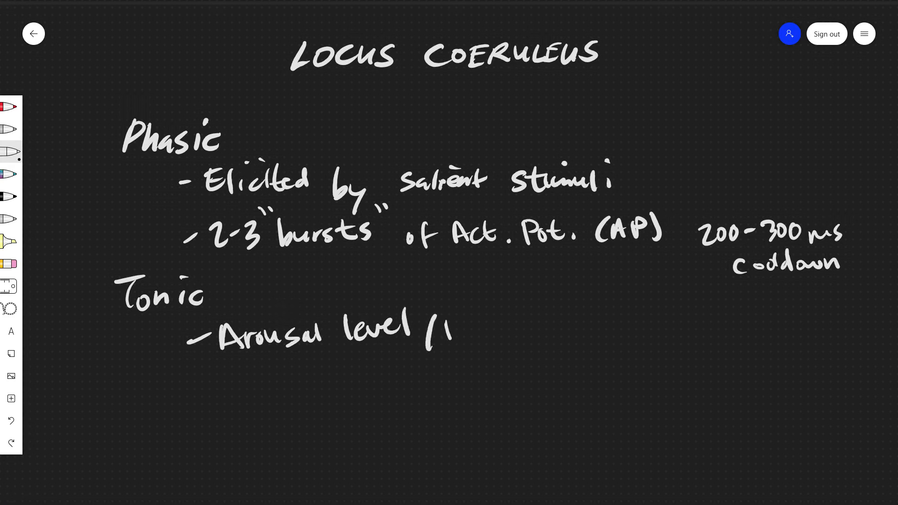
drag(435, 332, 538, 329)
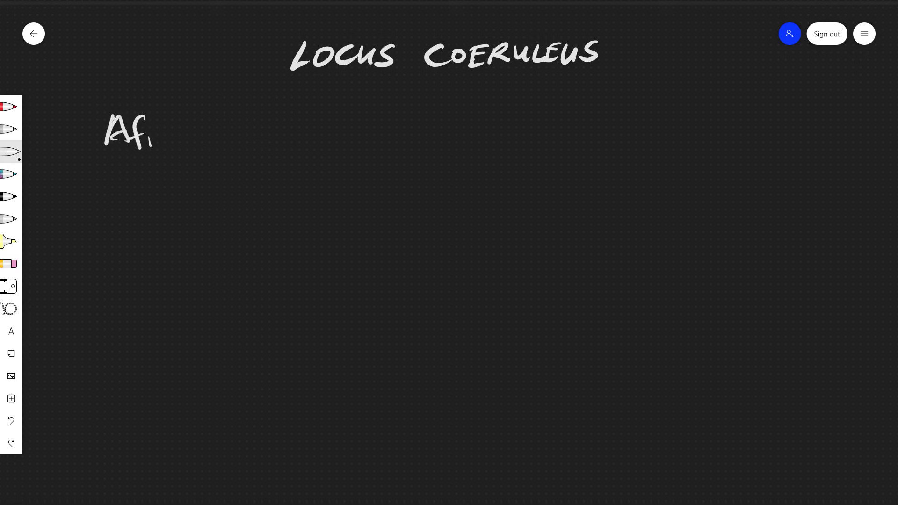
- Write underlined 'Afferent' and 'Efferent' headings, listing DL/DmPFC with a downward arrow
drag(144, 134, 232, 135)
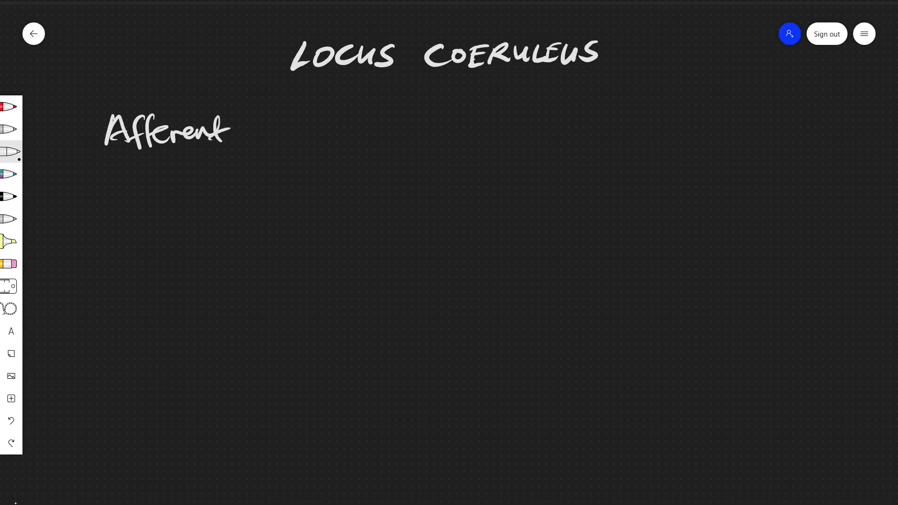
drag(93, 158, 256, 157)
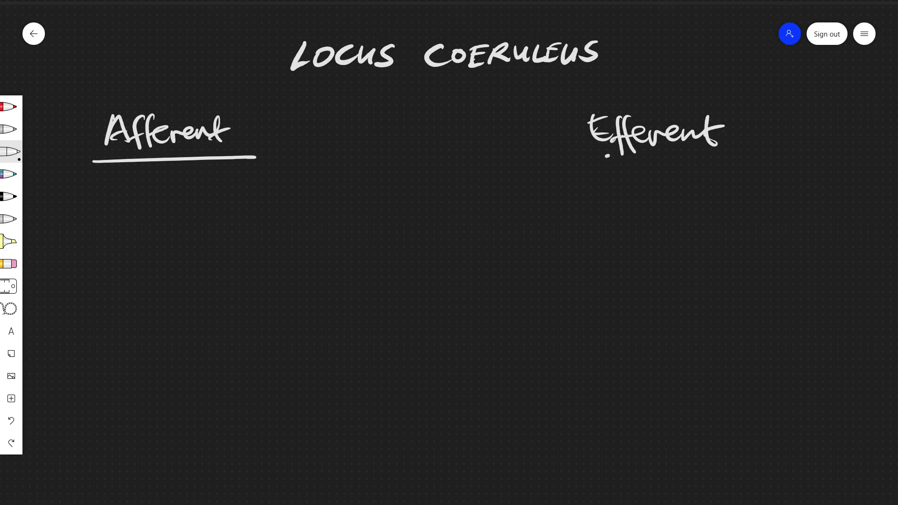
drag(604, 153, 719, 150)
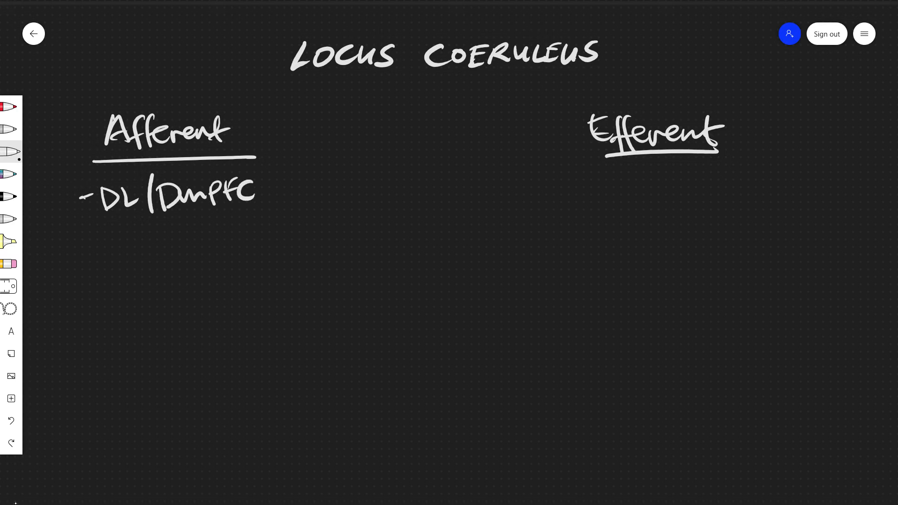
drag(280, 121, 295, 157)
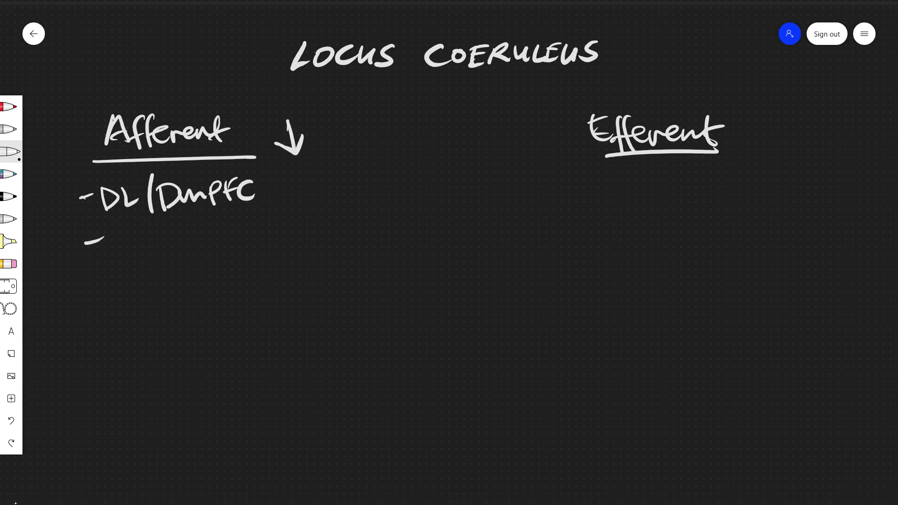
- List ACC, Amygdala, Hypothalamus, Nociceptive fibers/spinal cord, and start Dorsal Tegmental Bundle
drag(112, 243, 123, 254)
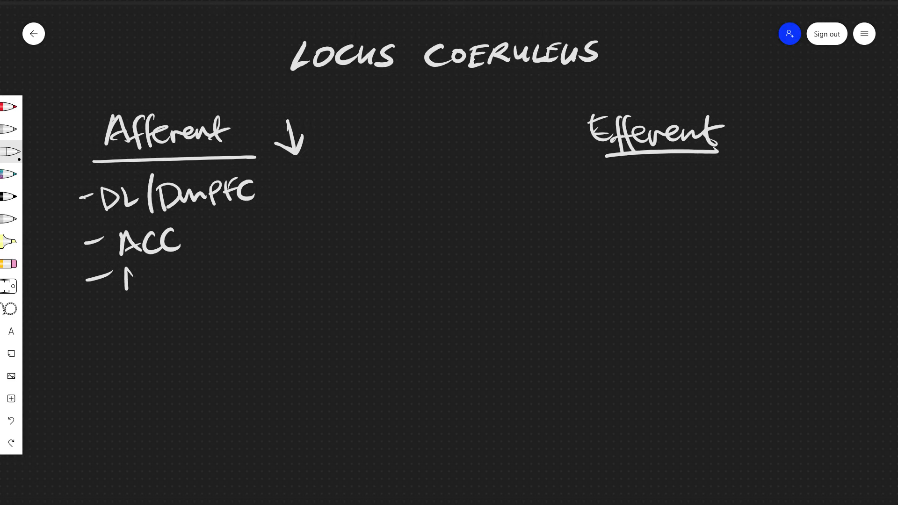
drag(121, 283, 197, 286)
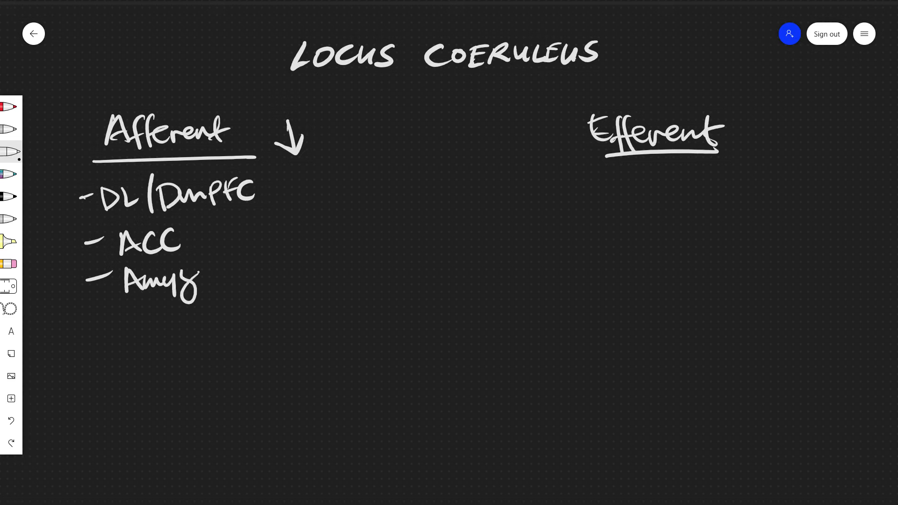
drag(197, 280, 250, 281)
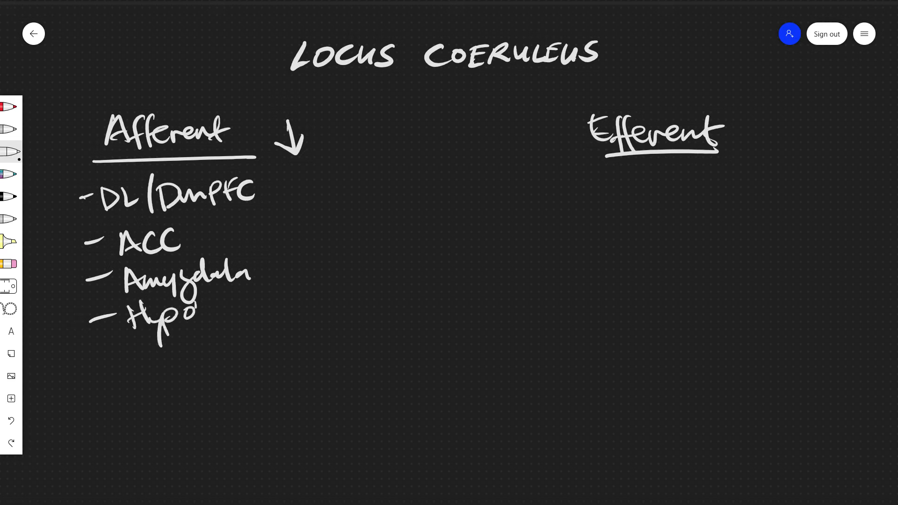
drag(189, 312, 269, 312)
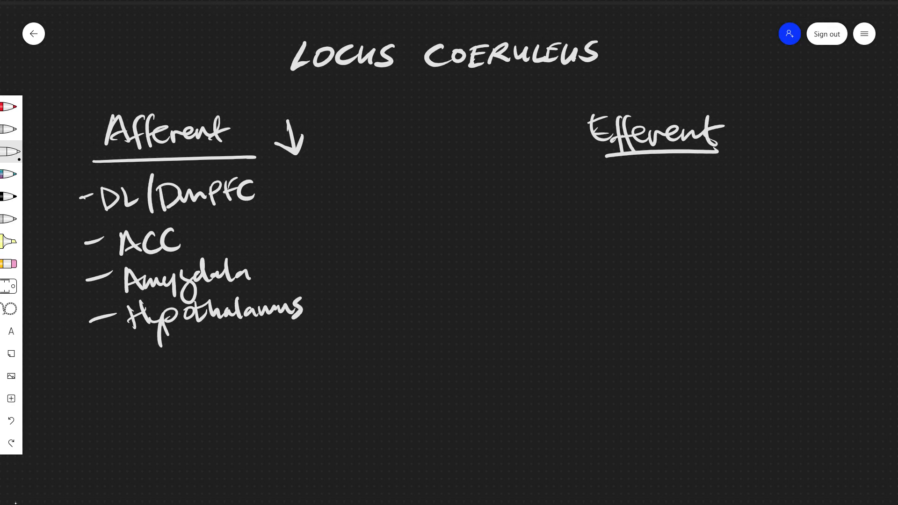
drag(86, 367, 120, 352)
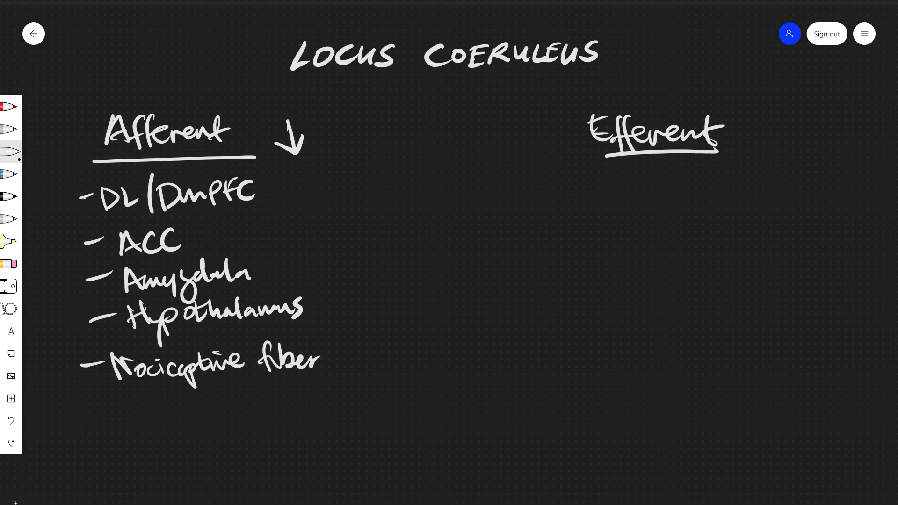
text(s)
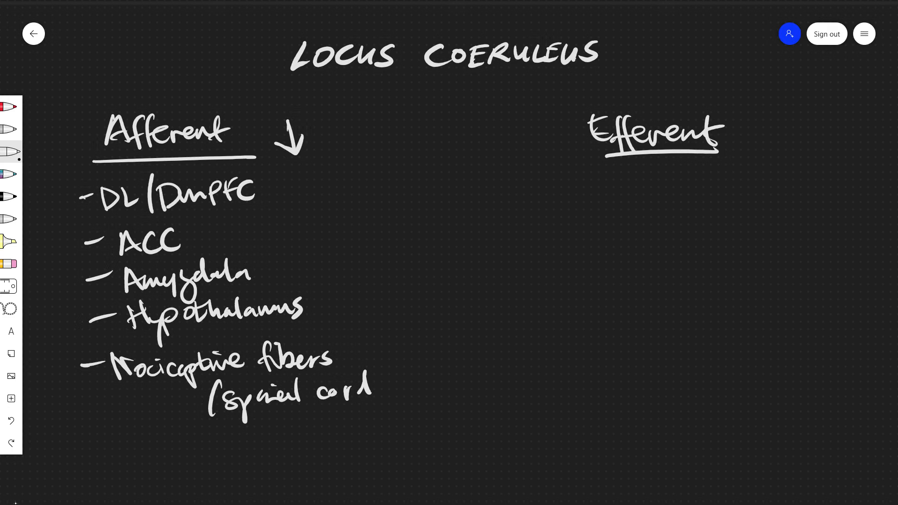
drag(535, 168, 544, 286)
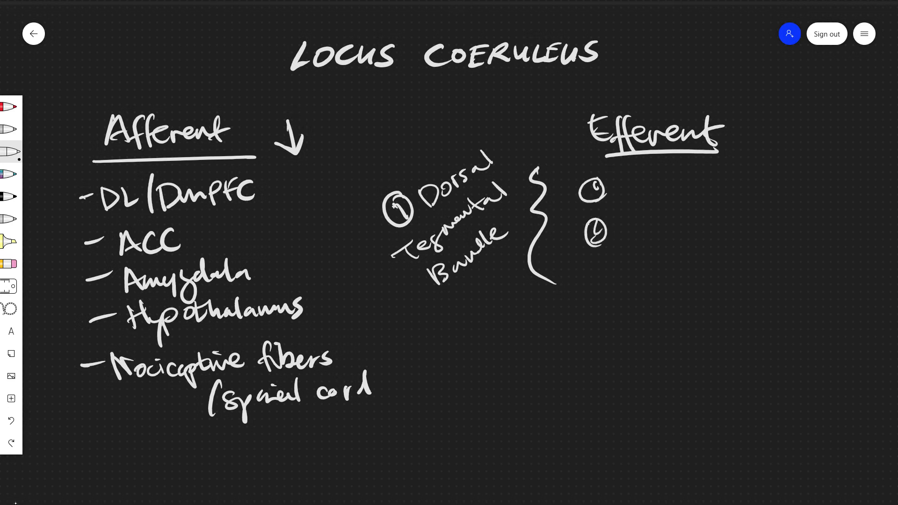
- Label the Dorsal Tegmental Bundle targets Local, Forebrain and Spinal cord
drag(590, 272, 607, 292)
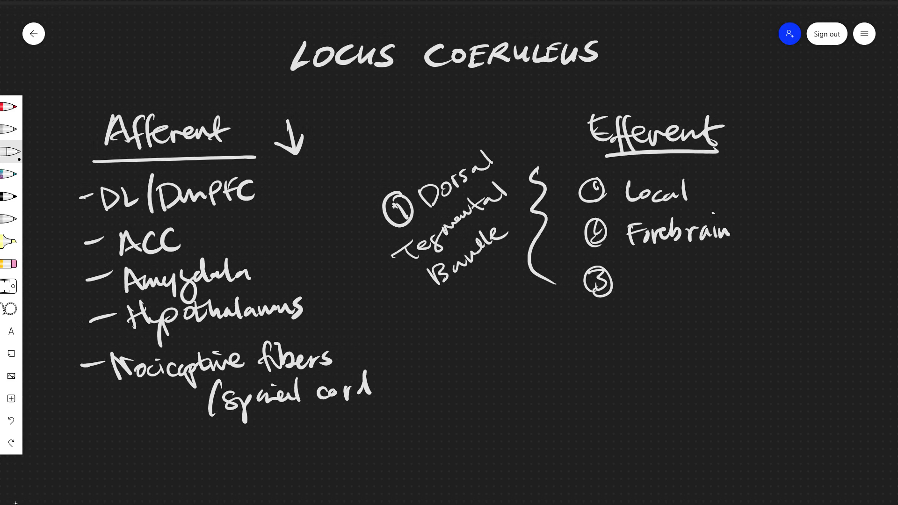
drag(635, 270, 647, 281)
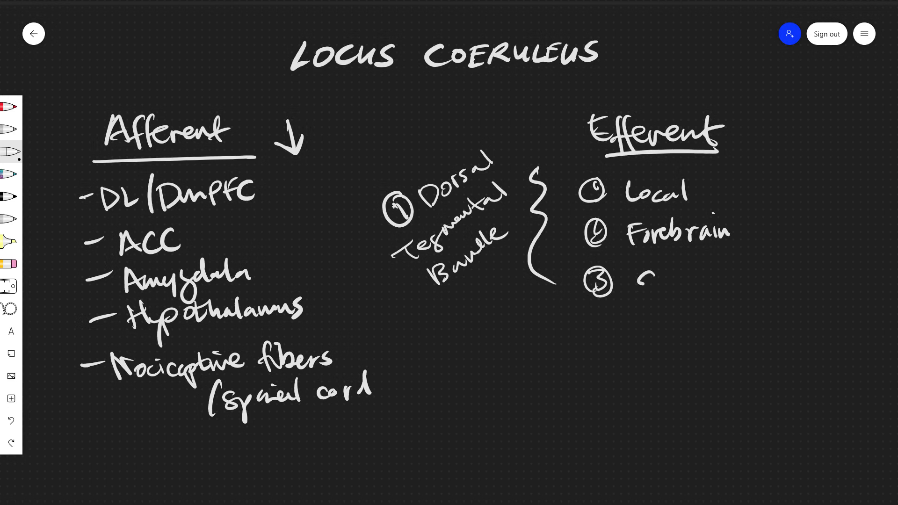
drag(629, 283, 715, 281)
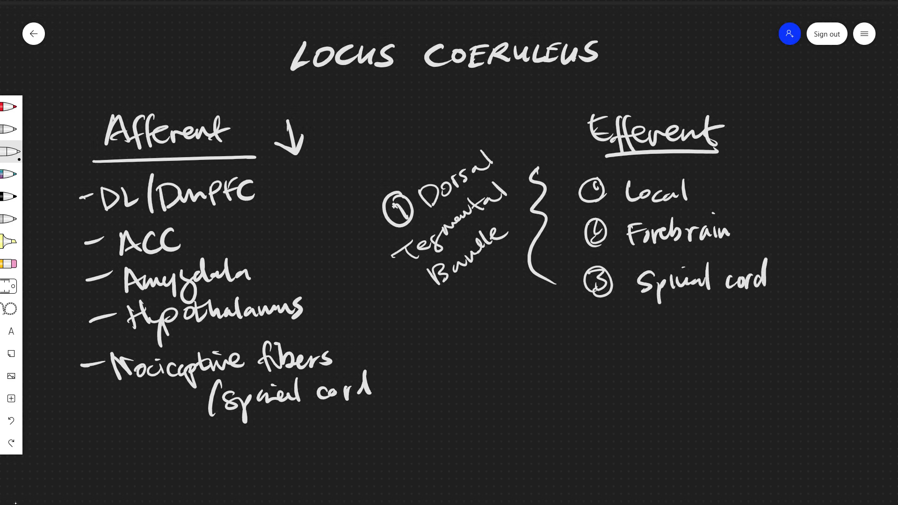
drag(443, 149, 464, 140)
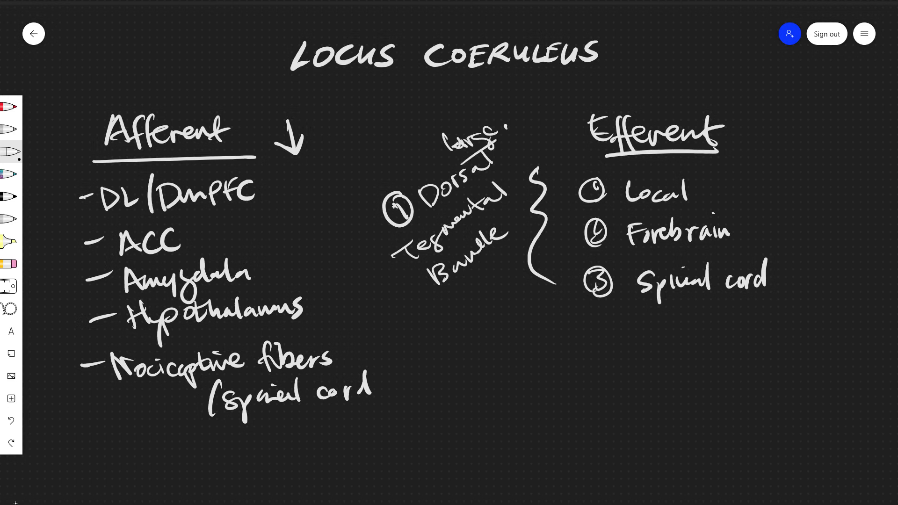
- Add the Rostral Periventricular Bundle with diencephalon and Brainstem sensory targets
drag(418, 332, 432, 328)
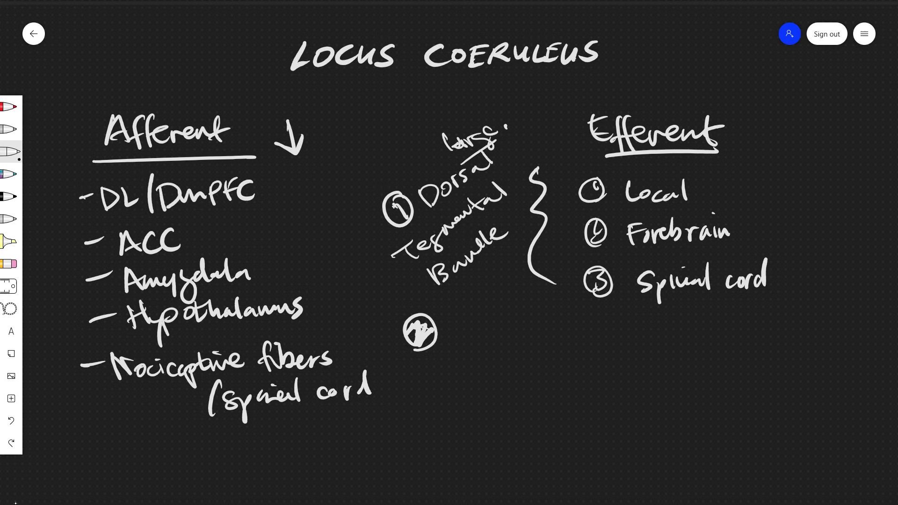
drag(444, 321, 467, 329)
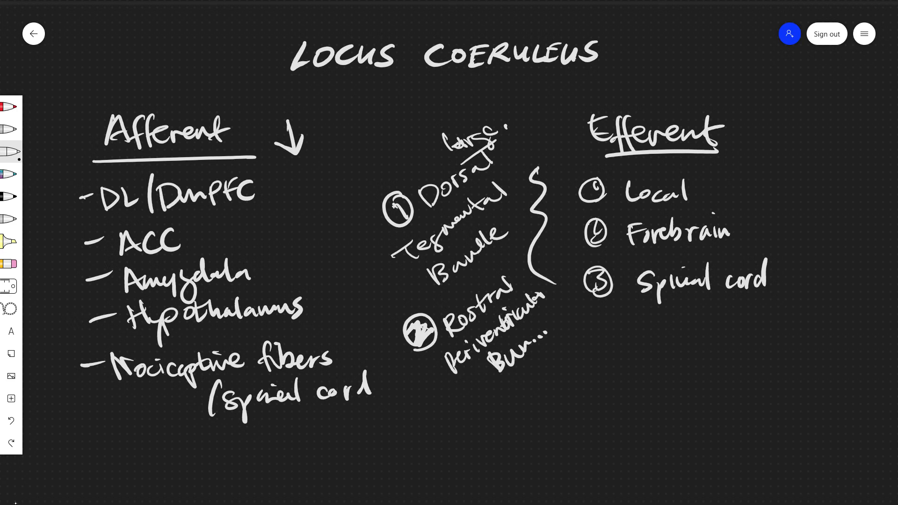
drag(572, 318, 570, 355)
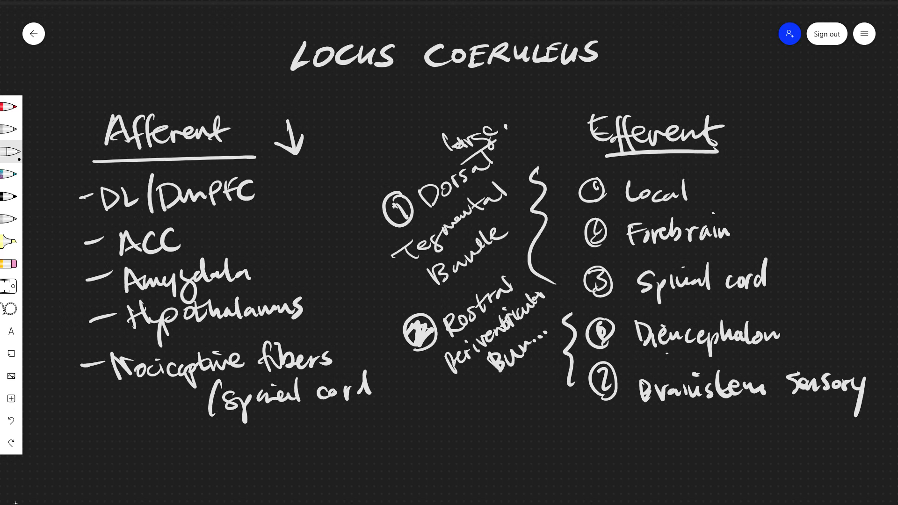
click(876, 389)
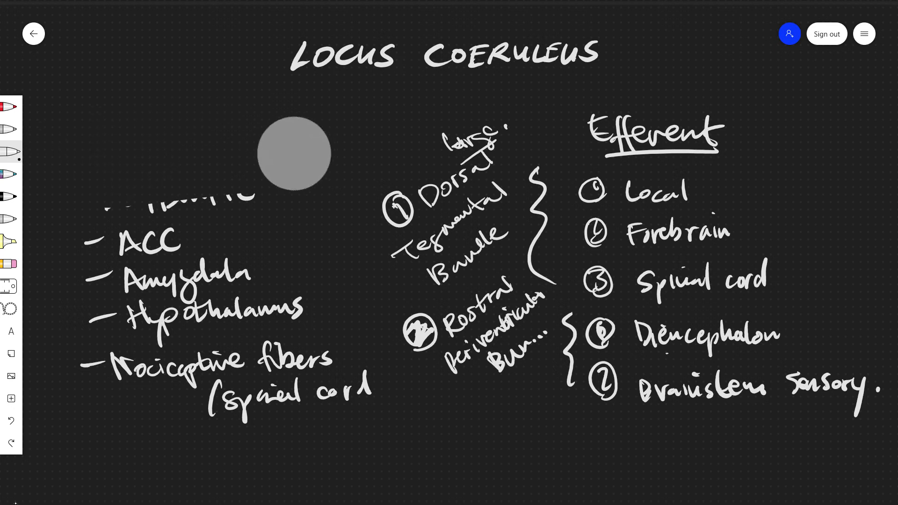
- Erase the afferent/efferent notes and handwrite 'Yerkes-Dodson Law' beneath the title
scroll(down, 3)
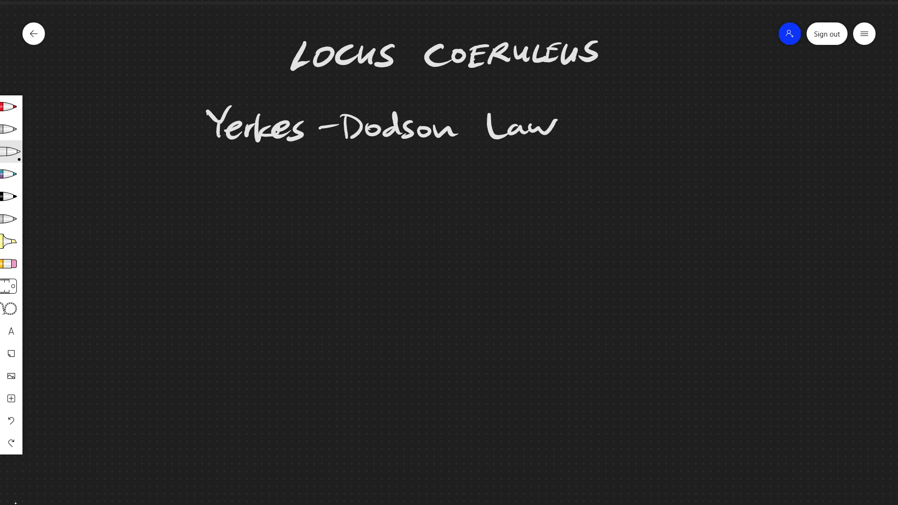
- Draw axes labelled Performance and pressure (LC) Activity with the curve, then erase the graph
drag(196, 173, 207, 302)
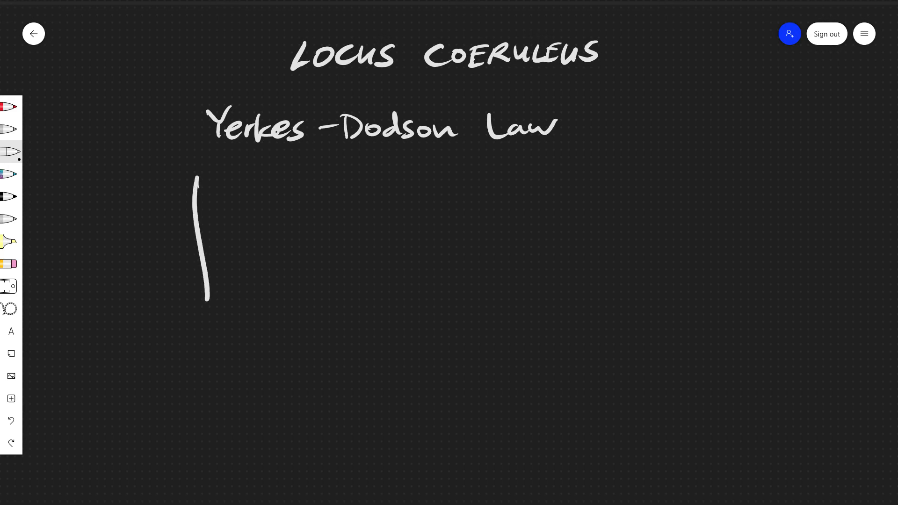
drag(212, 350, 538, 351)
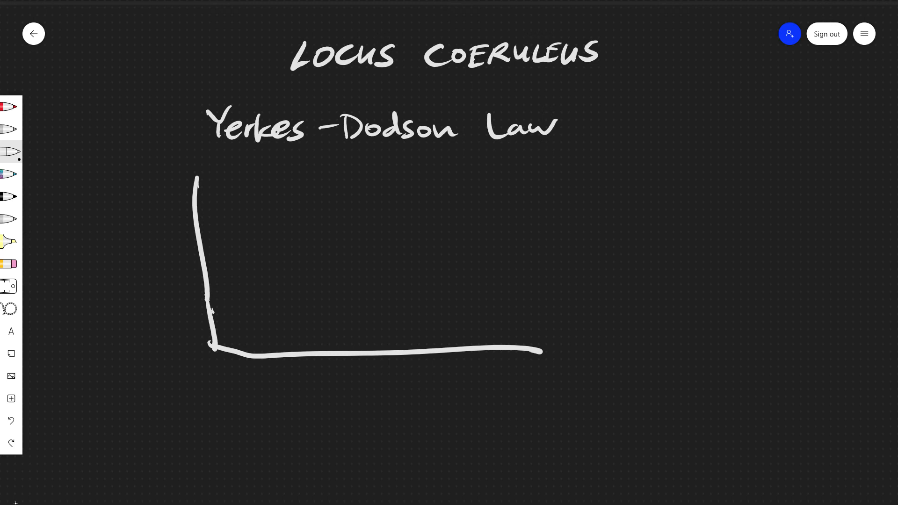
drag(132, 286, 152, 235)
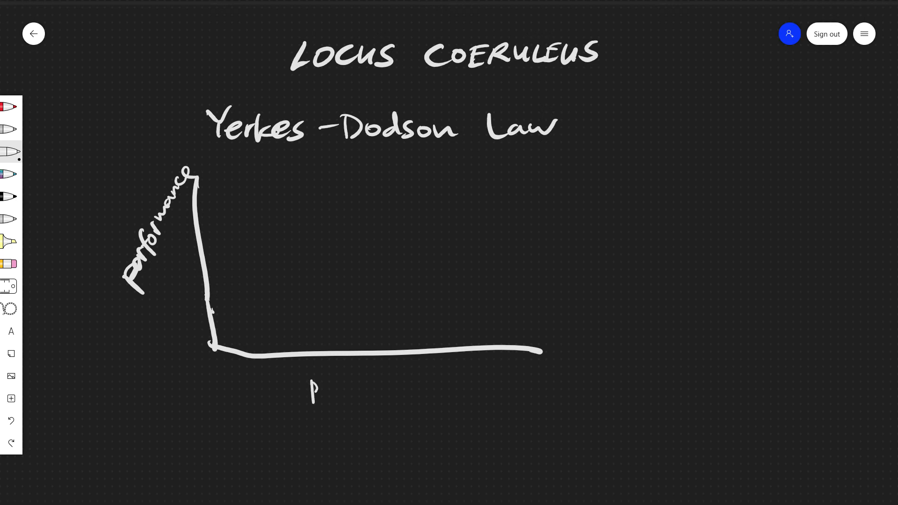
text(pressur)
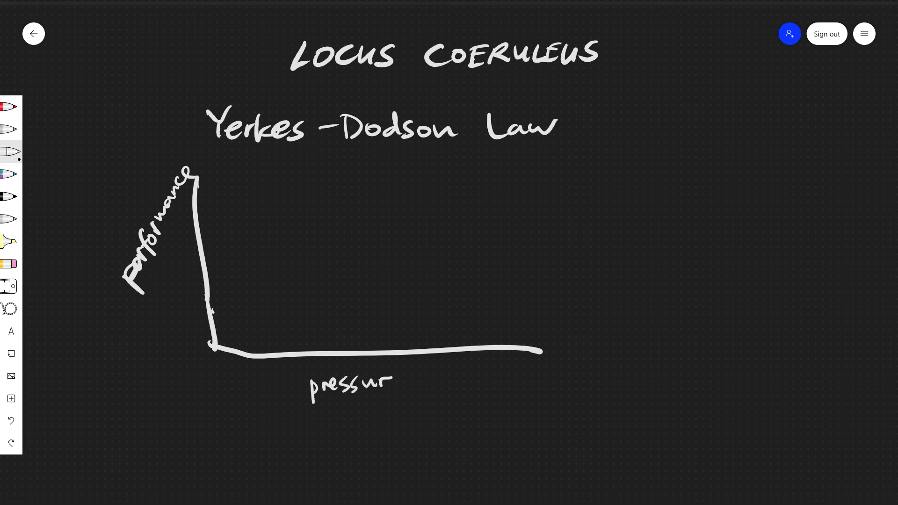
text(CLC)
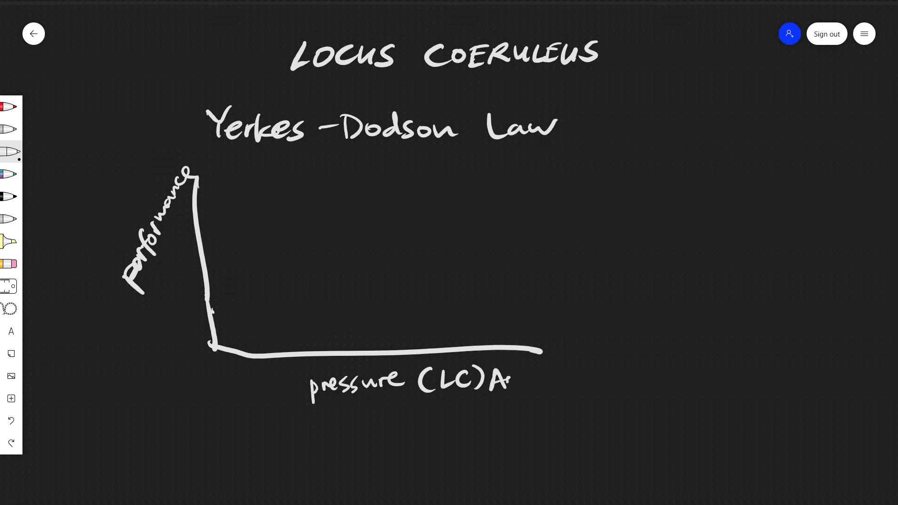
text(Activity)
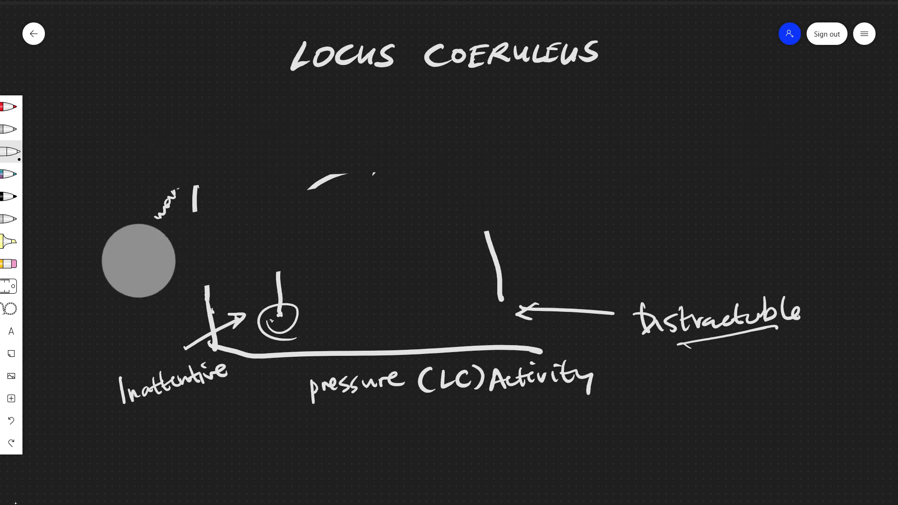
drag(138, 261, 296, 407)
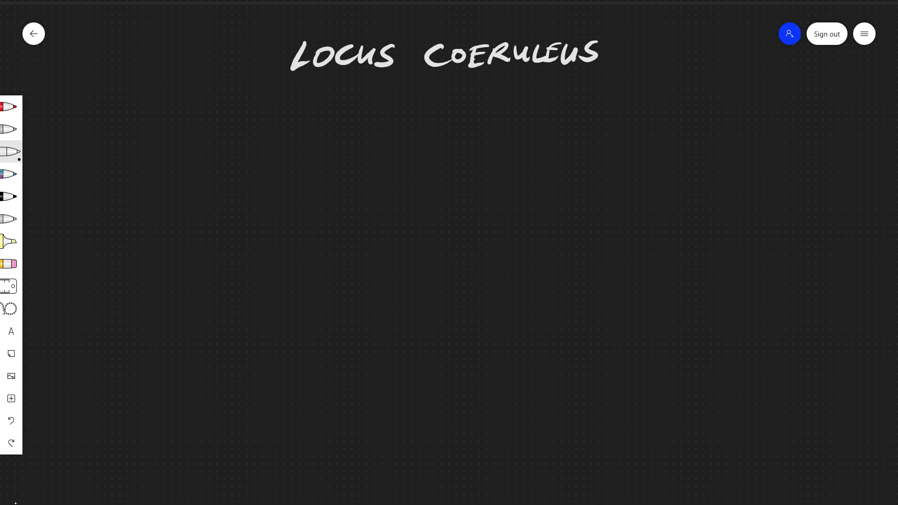
- Write 'Adaptive Gain Theory' and draw ACC/OFC with an arrow to LC mode
click(297, 117)
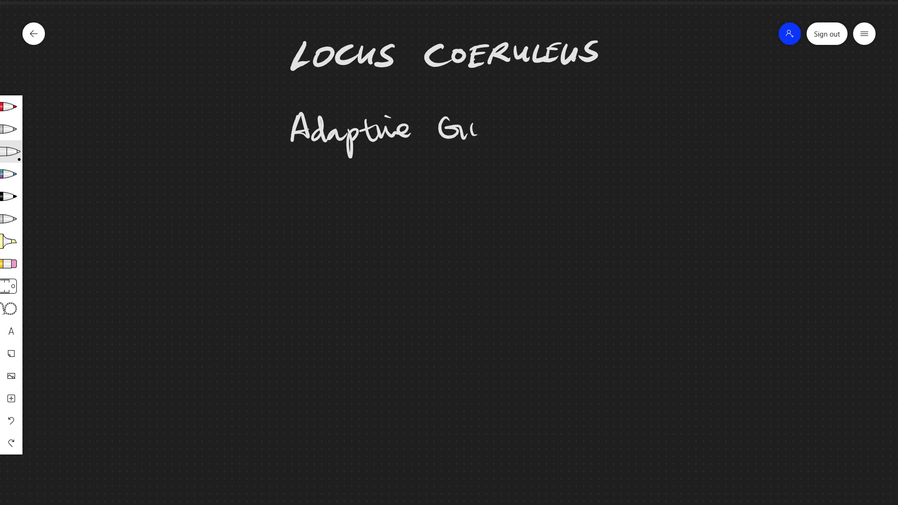
drag(476, 129, 519, 129)
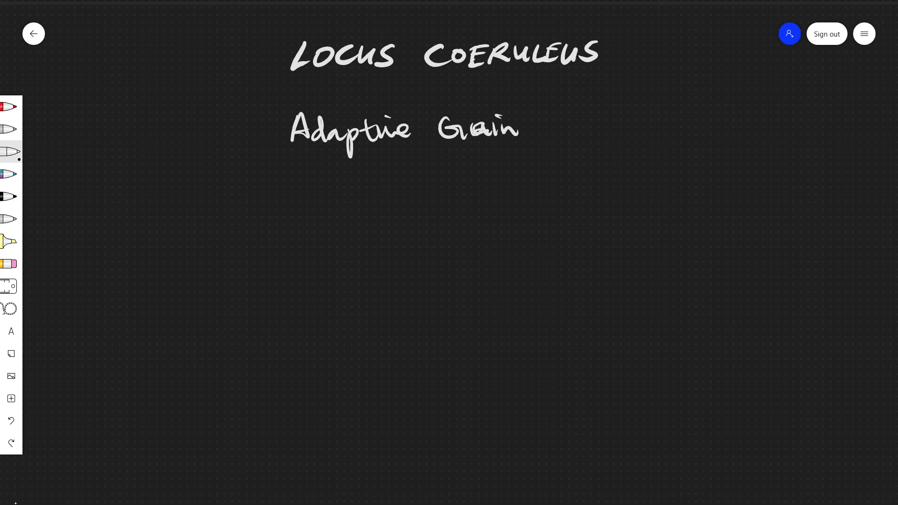
drag(527, 121, 618, 132)
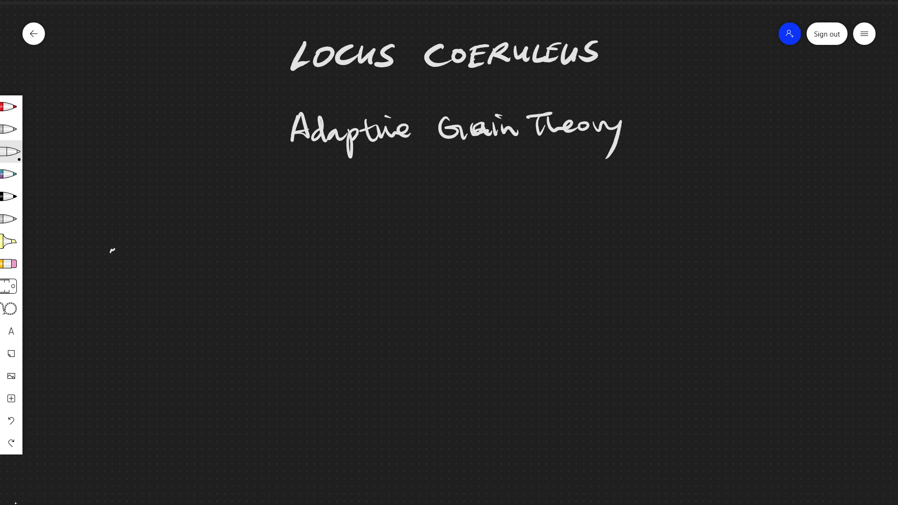
drag(106, 252, 178, 240)
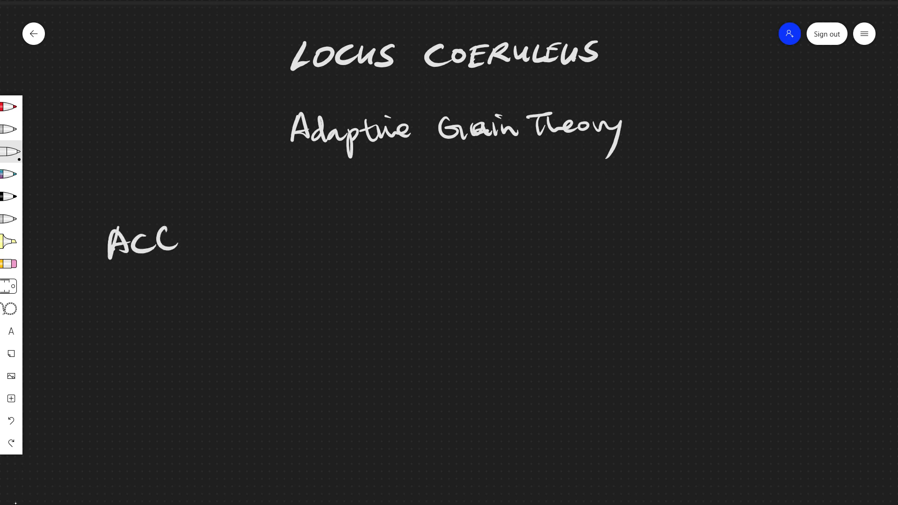
drag(120, 275, 178, 303)
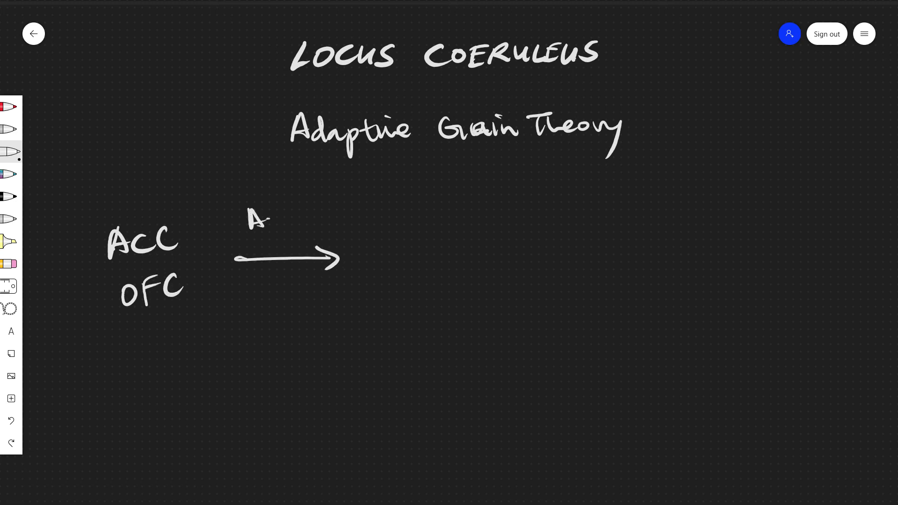
drag(249, 223, 329, 217)
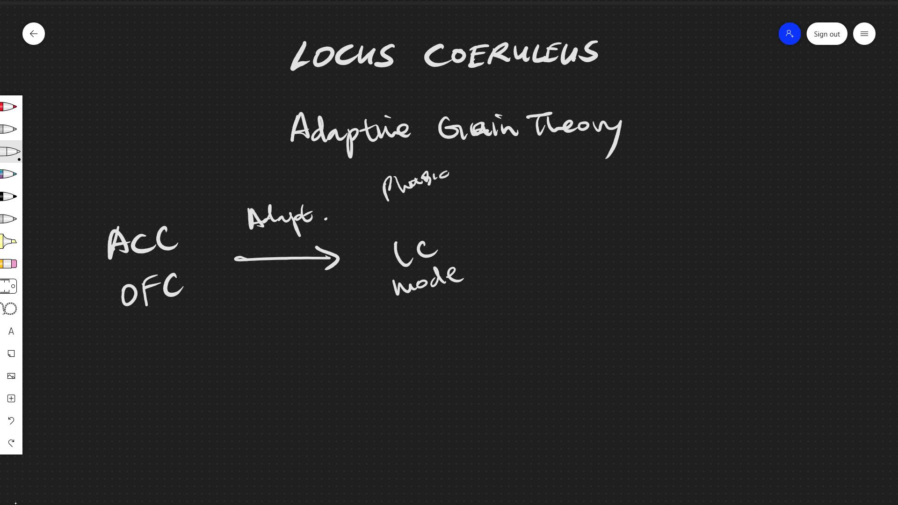
- Add Phasic→Tonic and a Gain arrow branching to Exploration (Seeking ++) and Exploitation ++
drag(407, 214, 438, 211)
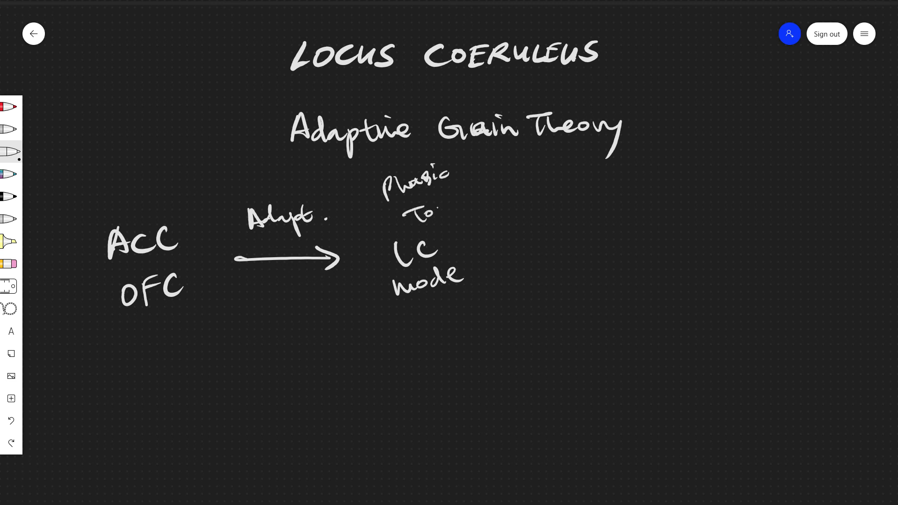
drag(418, 201, 473, 206)
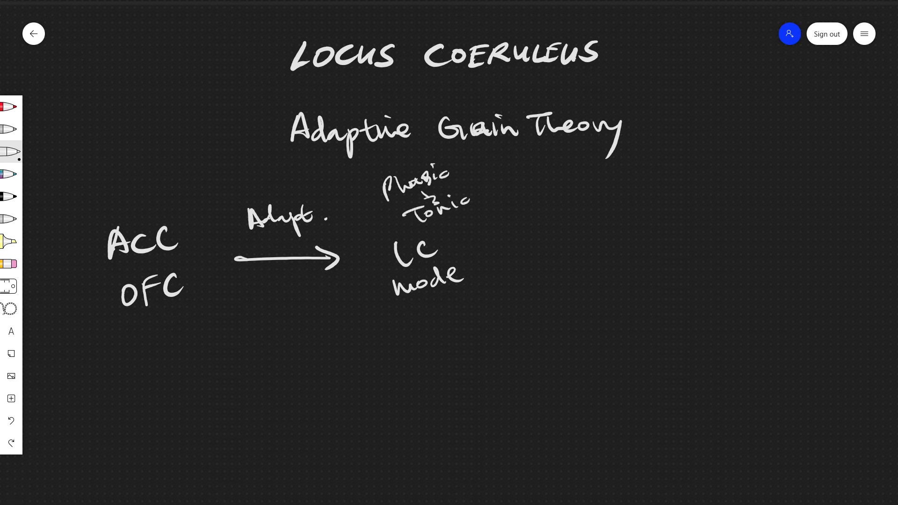
drag(489, 265, 581, 252)
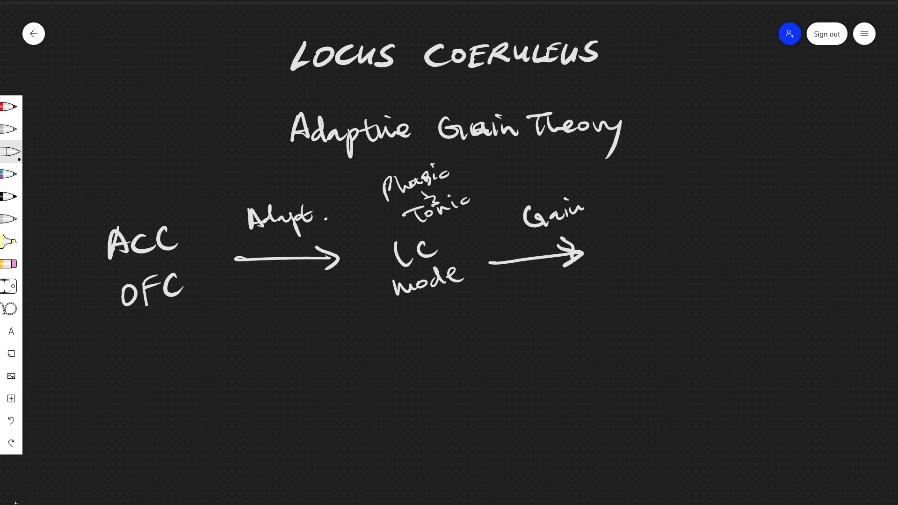
drag(618, 254, 670, 197)
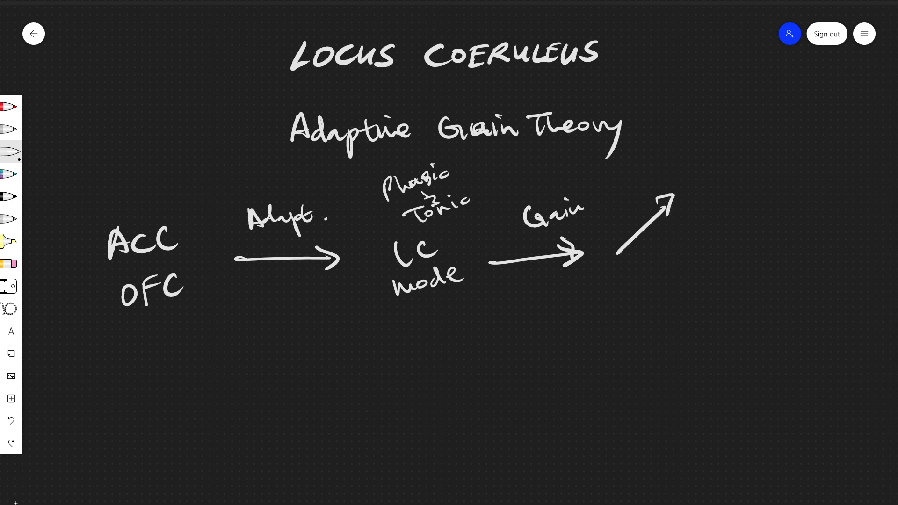
drag(618, 272, 673, 321)
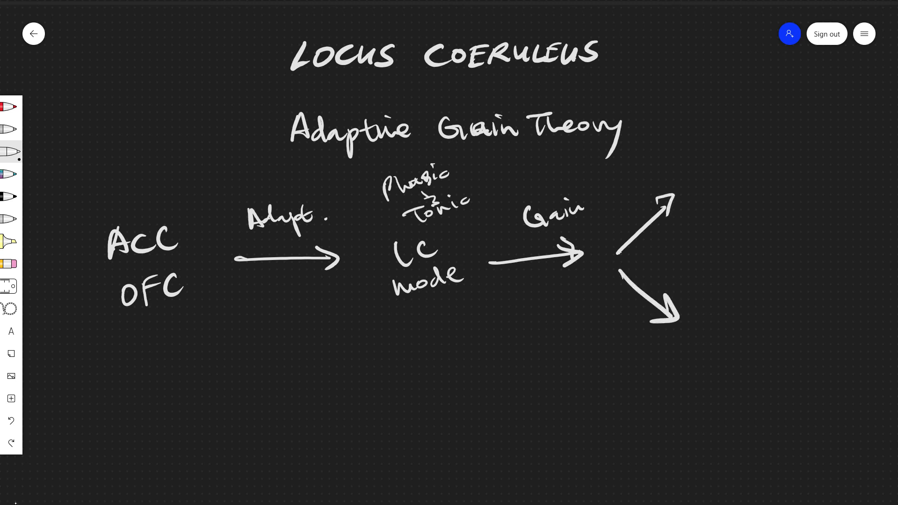
text(Exploratio)
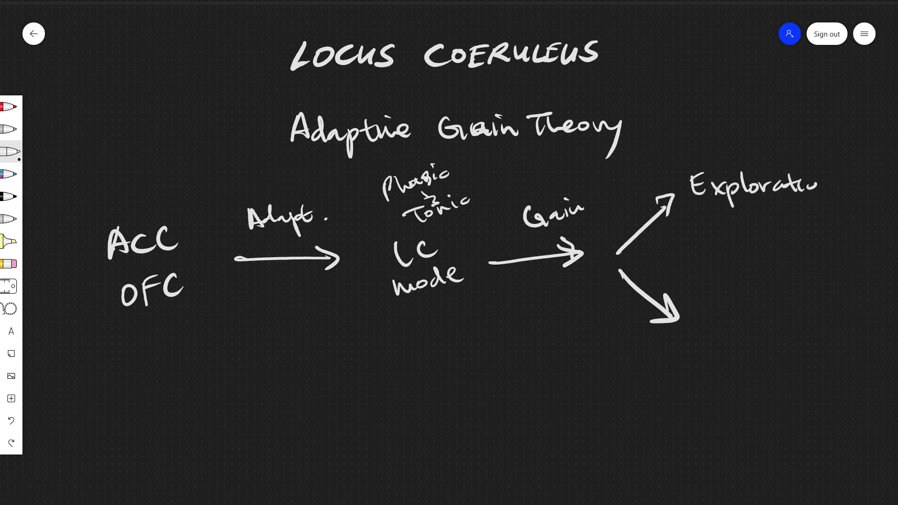
text(Seeking ++)
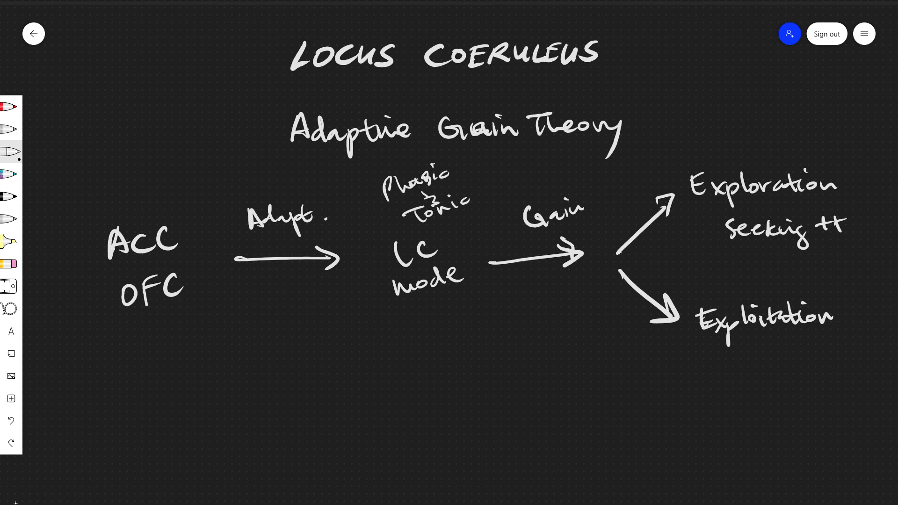
drag(778, 349, 813, 343)
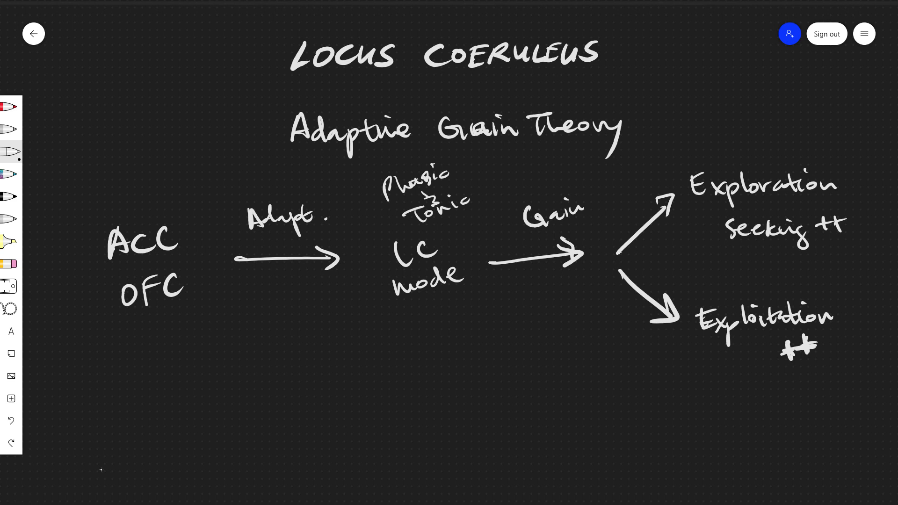